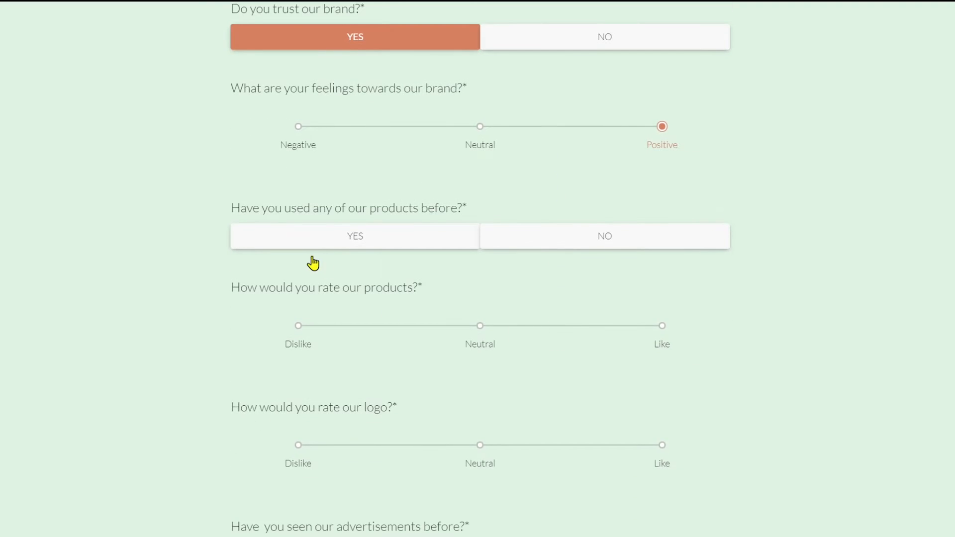
In the survey preview, rate overall experience 8 and pick a customer service rating.
left_click(354, 236)
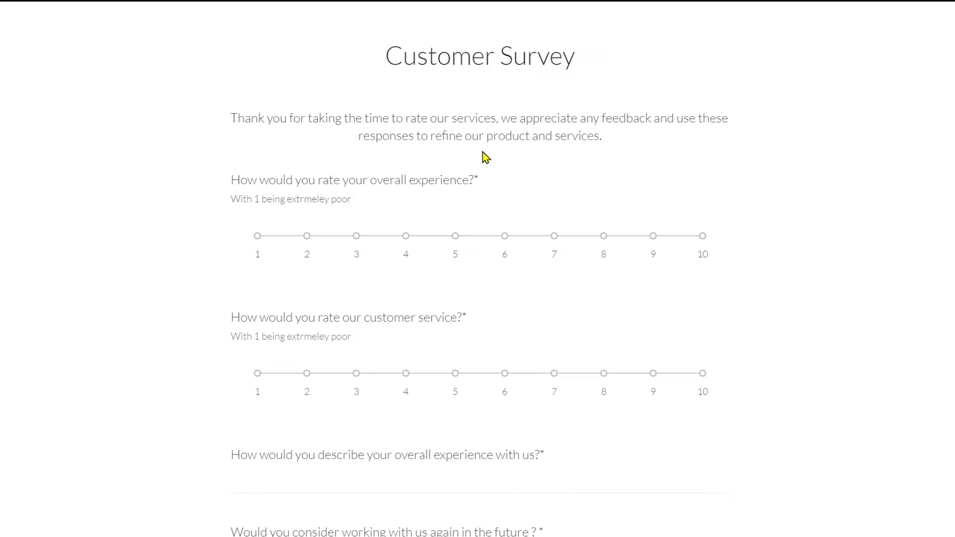
mouse_move(369, 220)
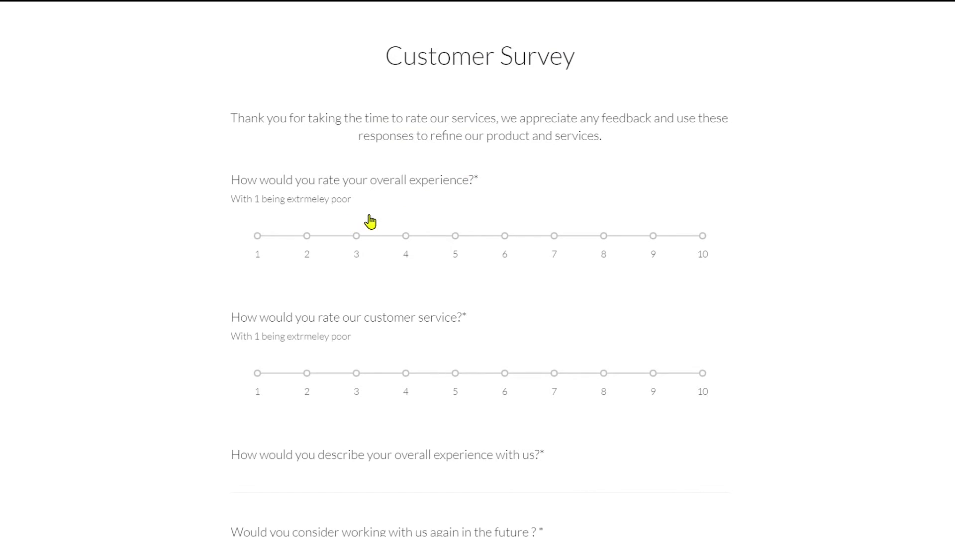
mouse_move(605, 238)
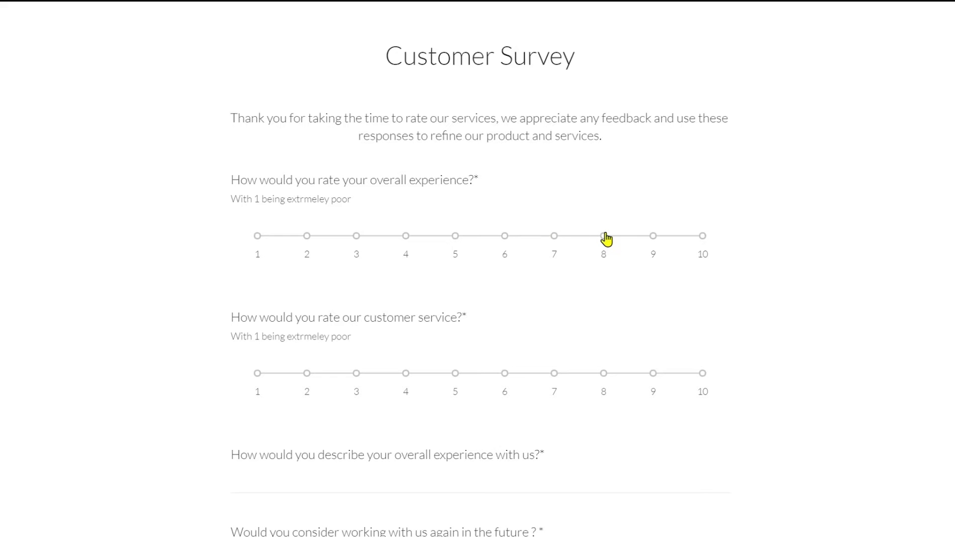
left_click(604, 249)
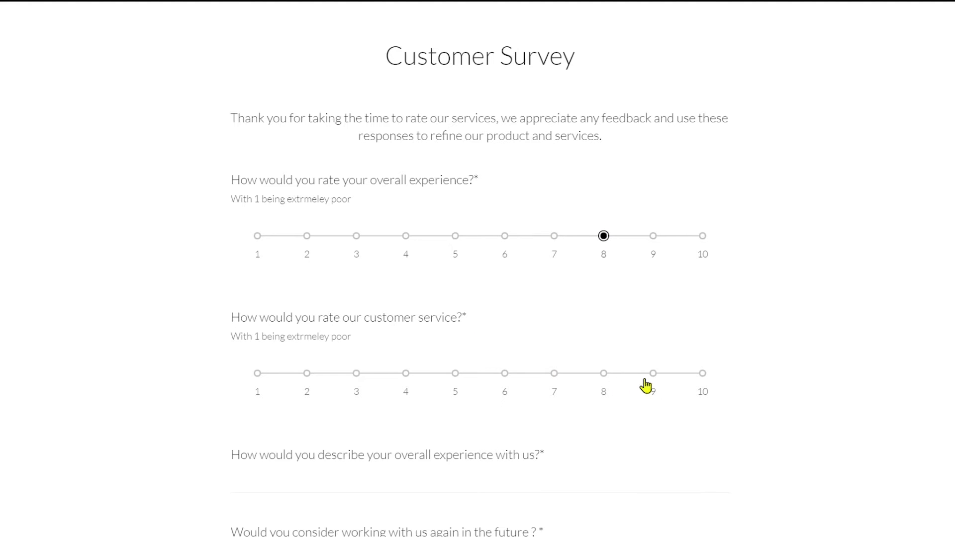
left_click(703, 373)
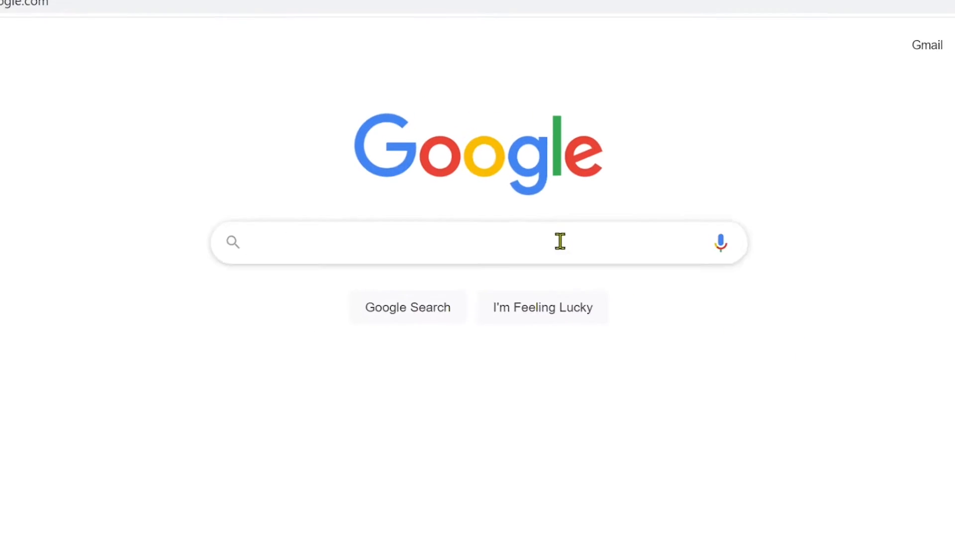
Search Google for 'pape' to find Paperform.
type("paperform")
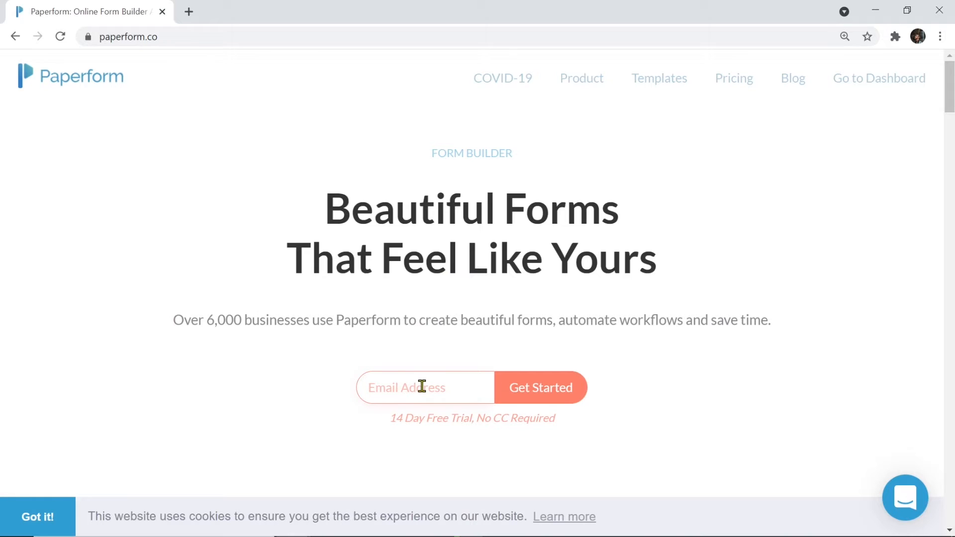
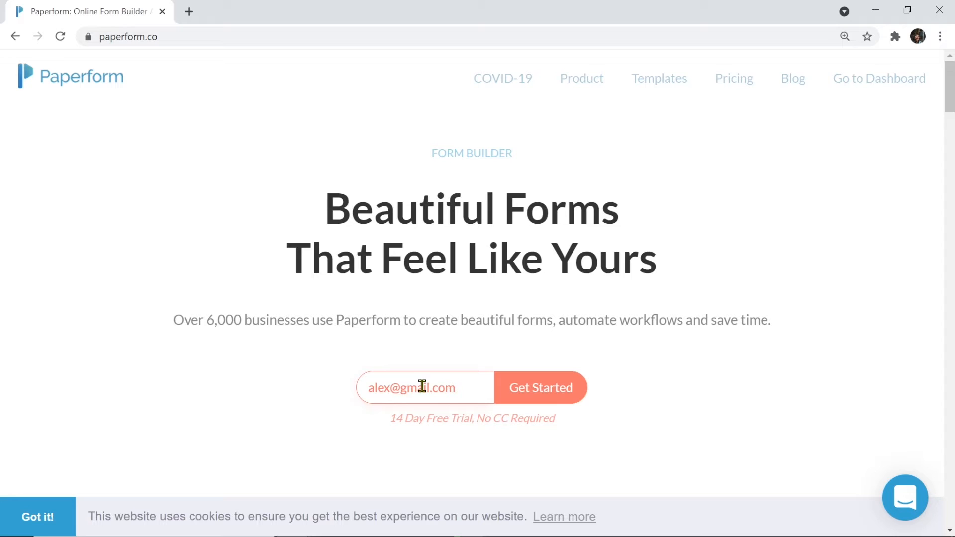
left_click(541, 388)
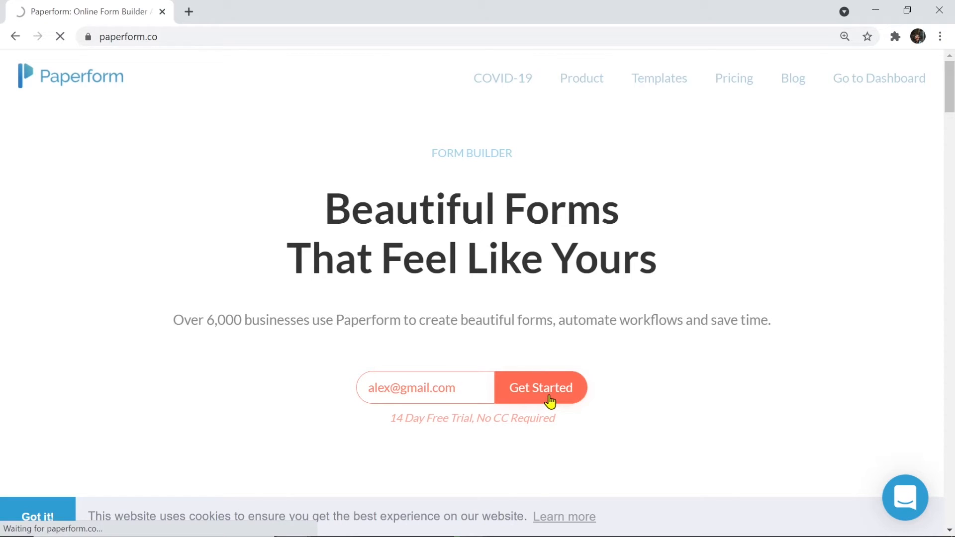
left_click(541, 388)
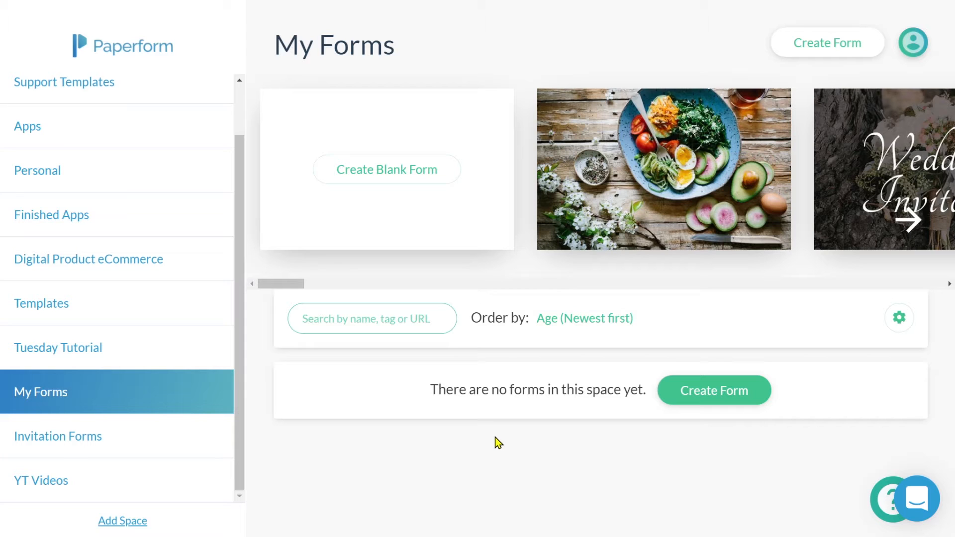
mouse_move(709, 394)
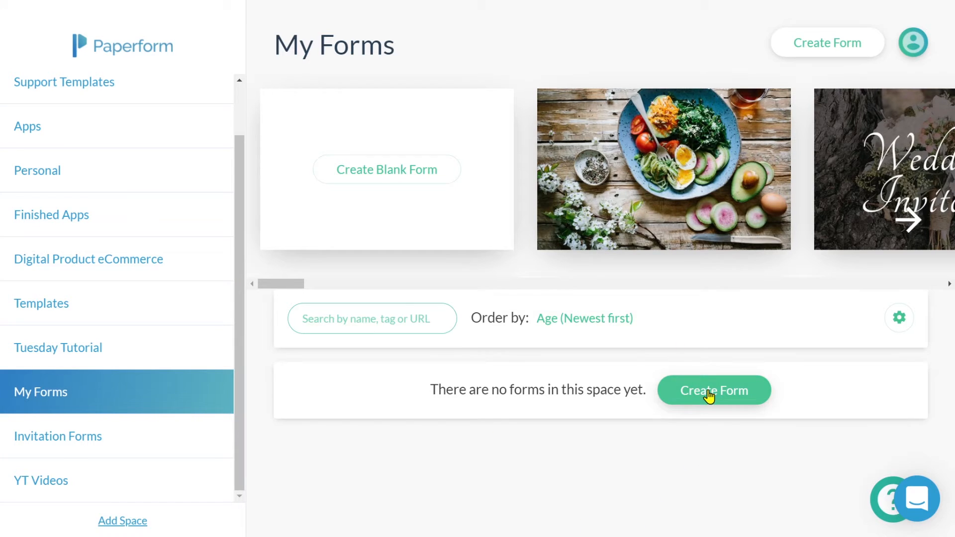
Create a new form named 'Survey' and choose to base it on a template.
left_click(714, 390)
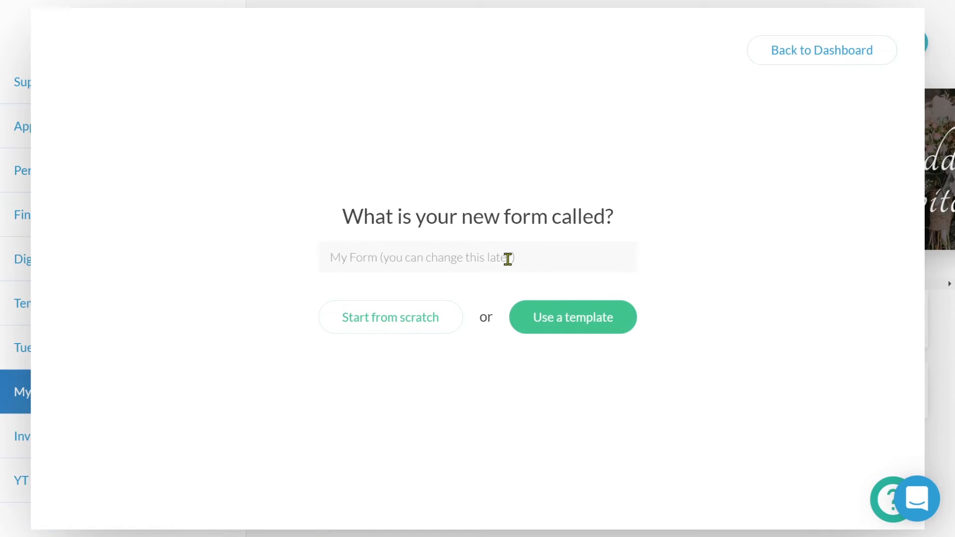
type("Survey")
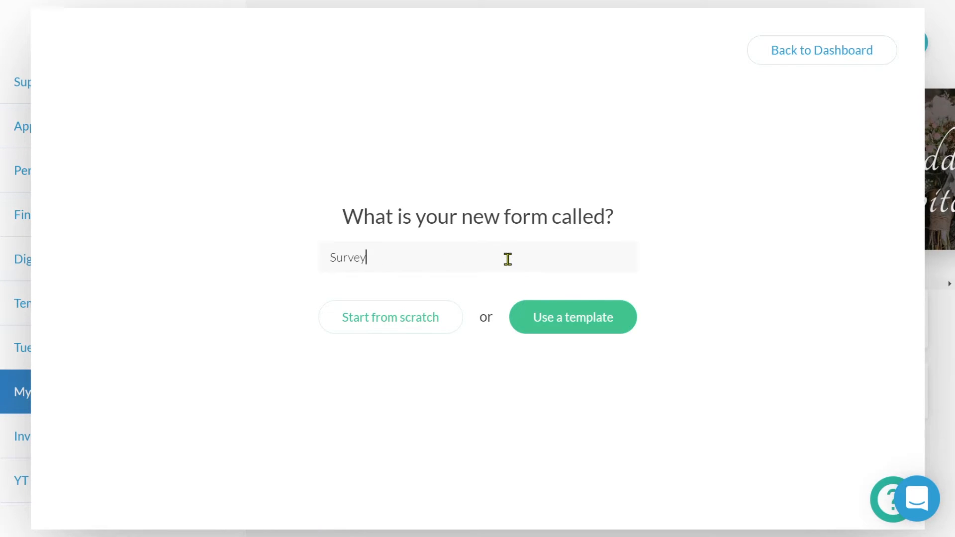
mouse_move(419, 341)
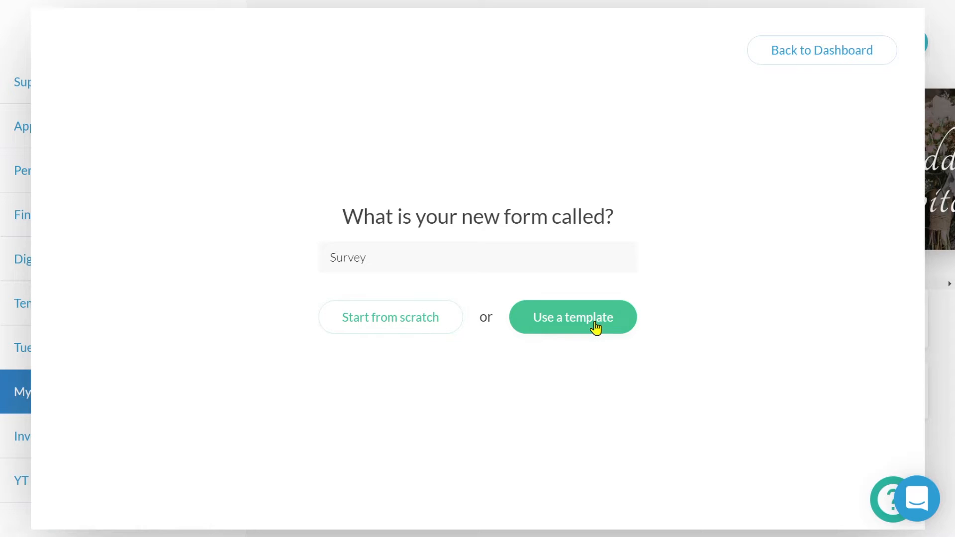
left_click(573, 317)
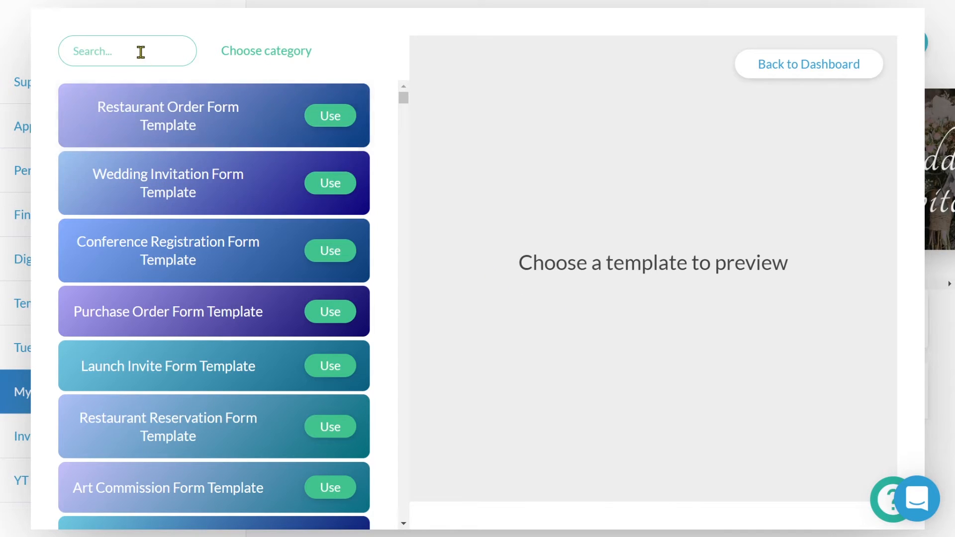
Search templates for 'survey' and 'cust', preview several, and use Customer Feedback Form Template.
type("survey")
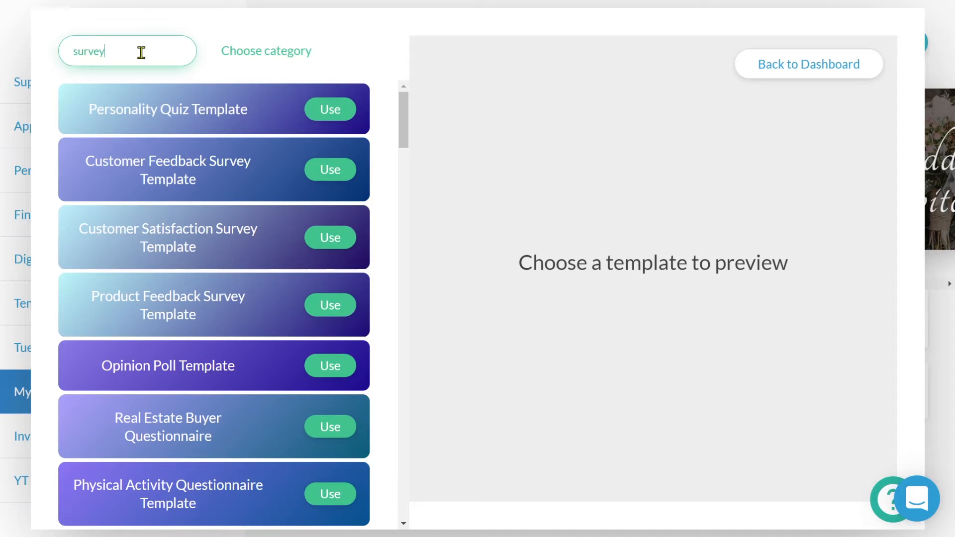
type("customer feedback")
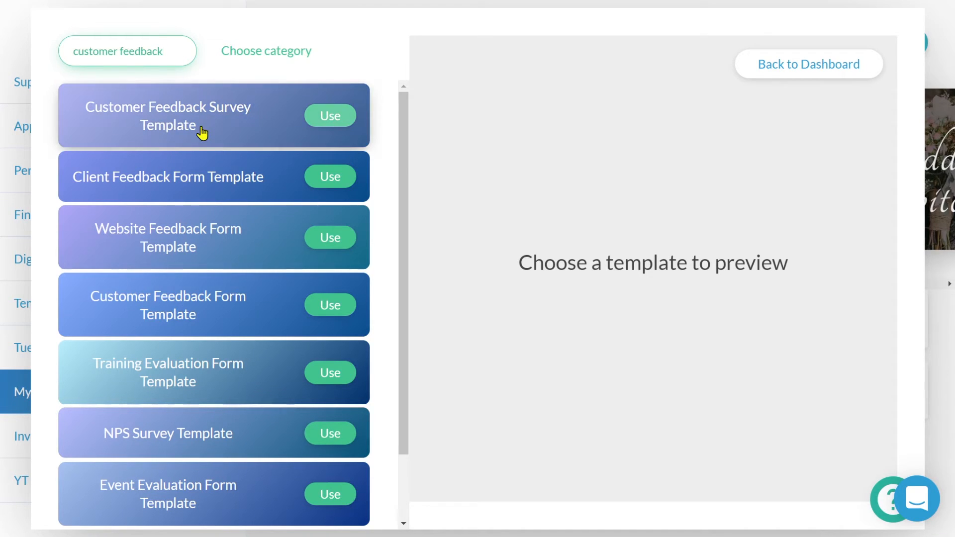
left_click(184, 116)
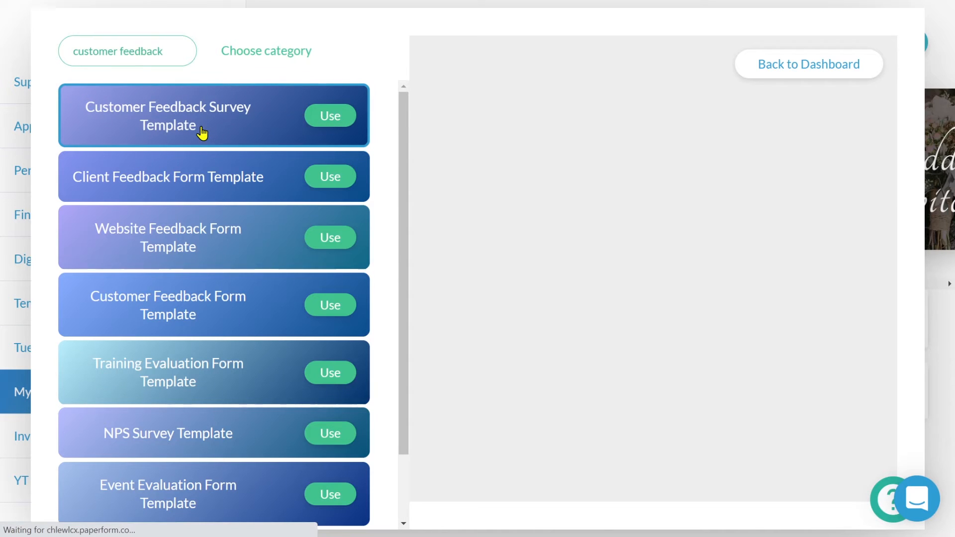
left_click(168, 115)
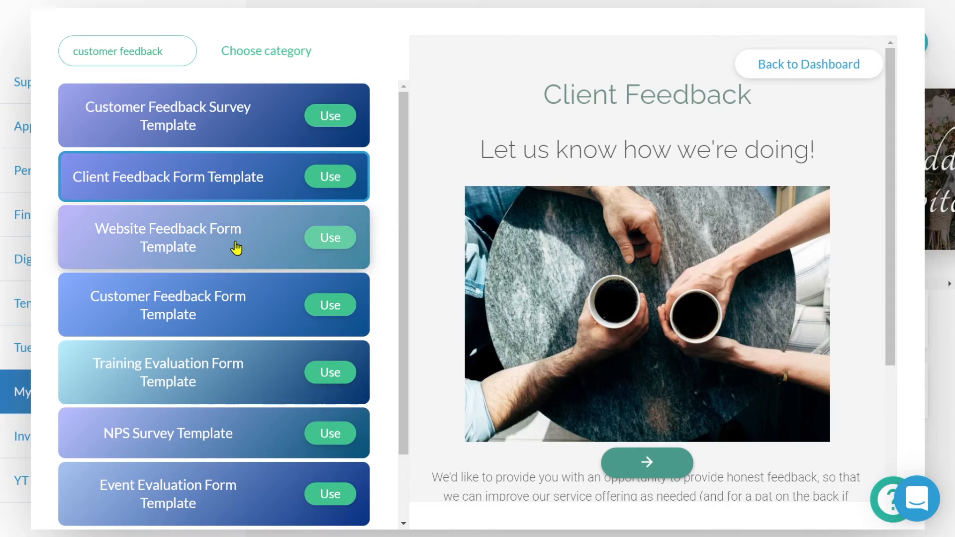
left_click(329, 237)
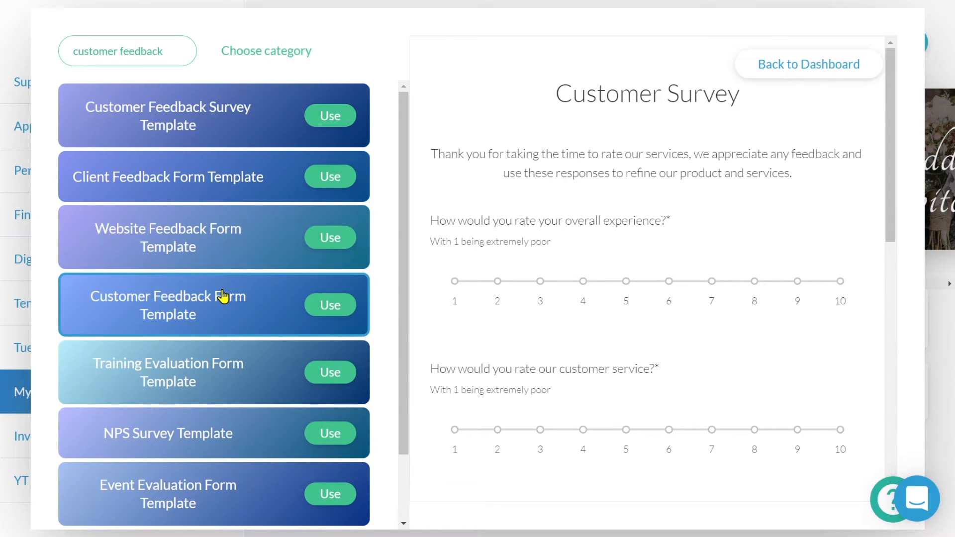
left_click(330, 305)
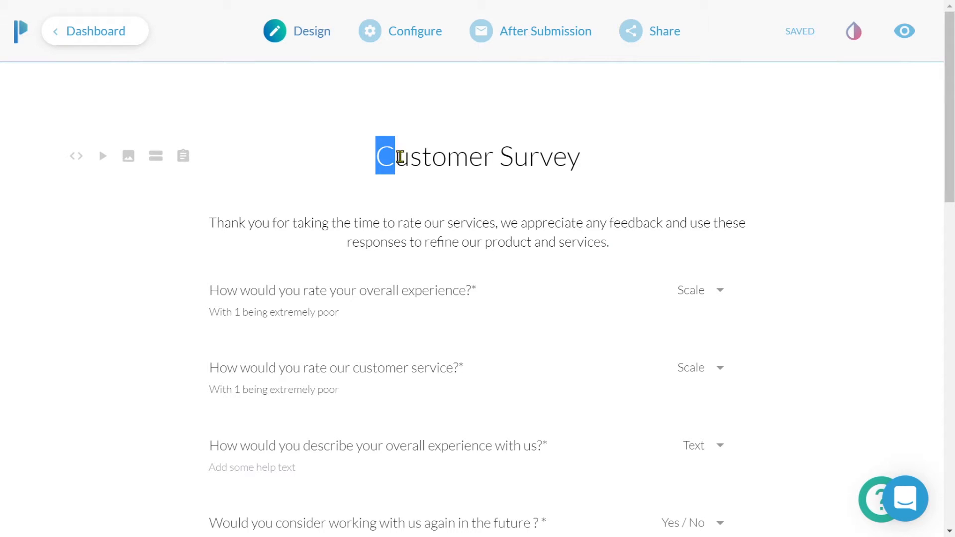
left_click_drag(390, 156, 609, 242)
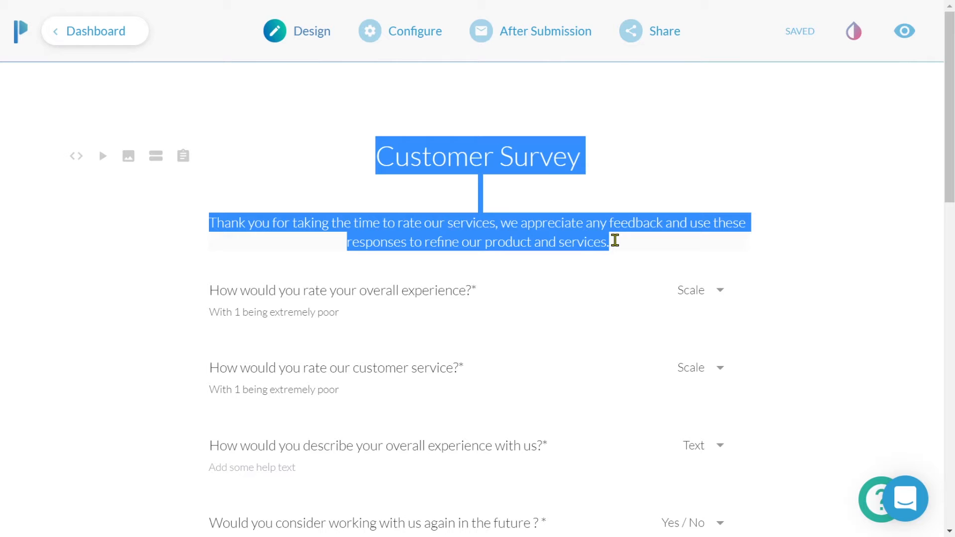
left_click(596, 156)
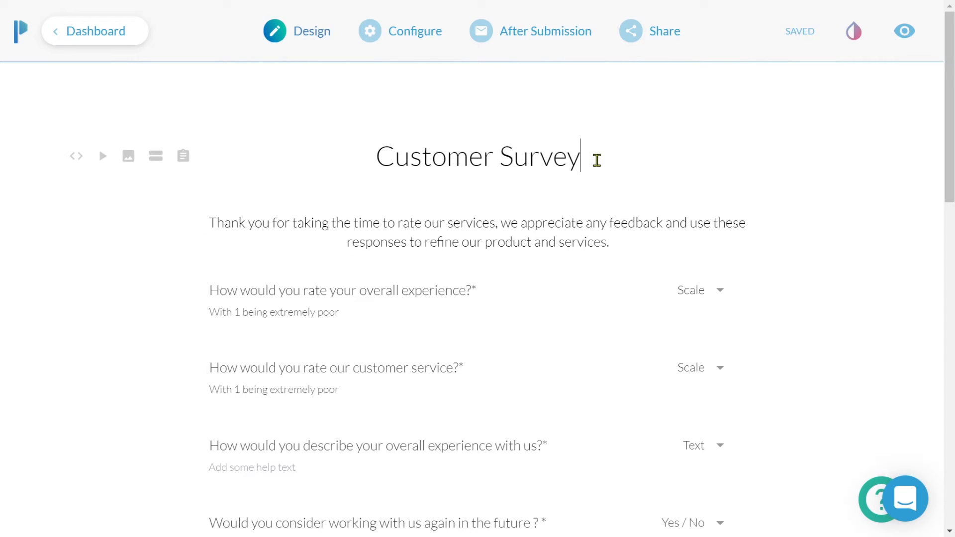
left_click(621, 242)
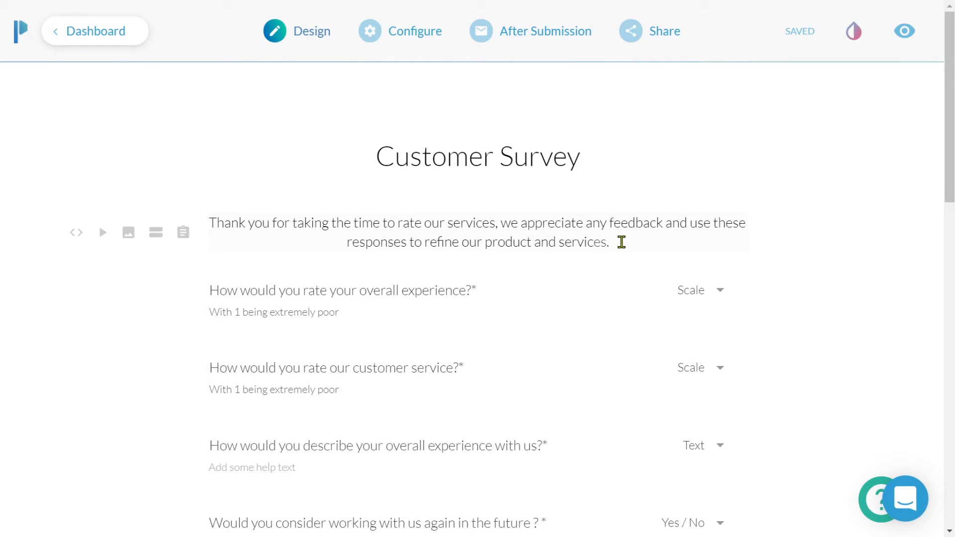
key("Backspace")
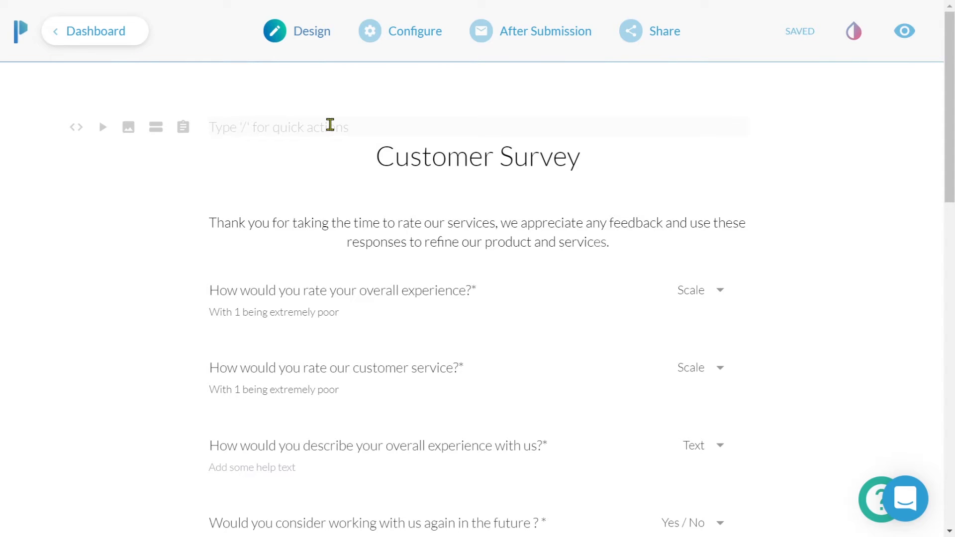
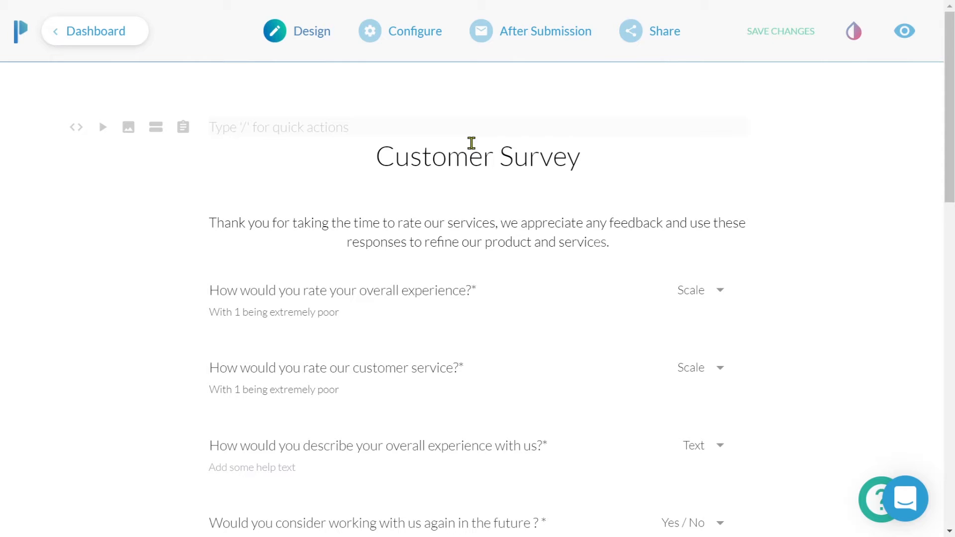
Duplicate and remove the customer service question copy, then open overall experience question settings.
scroll("down", 3)
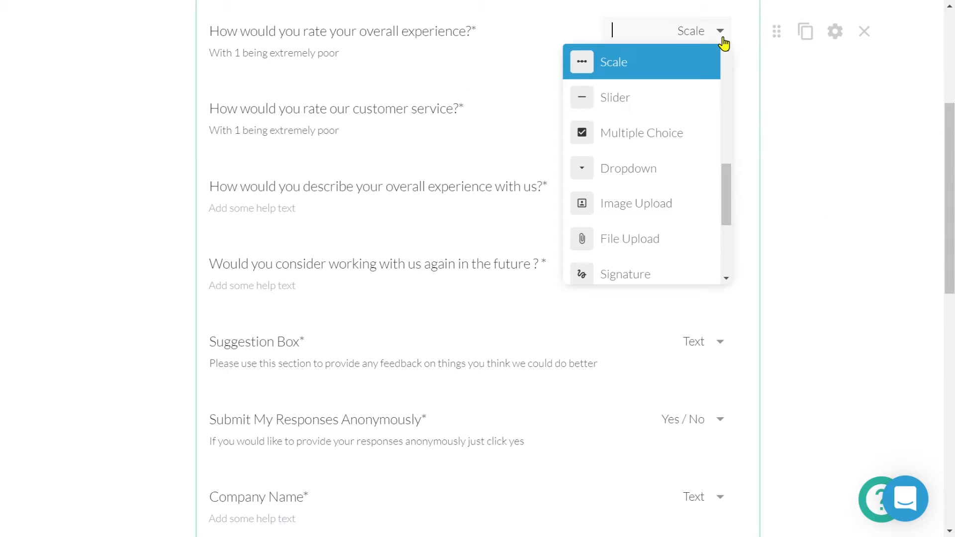
mouse_move(654, 171)
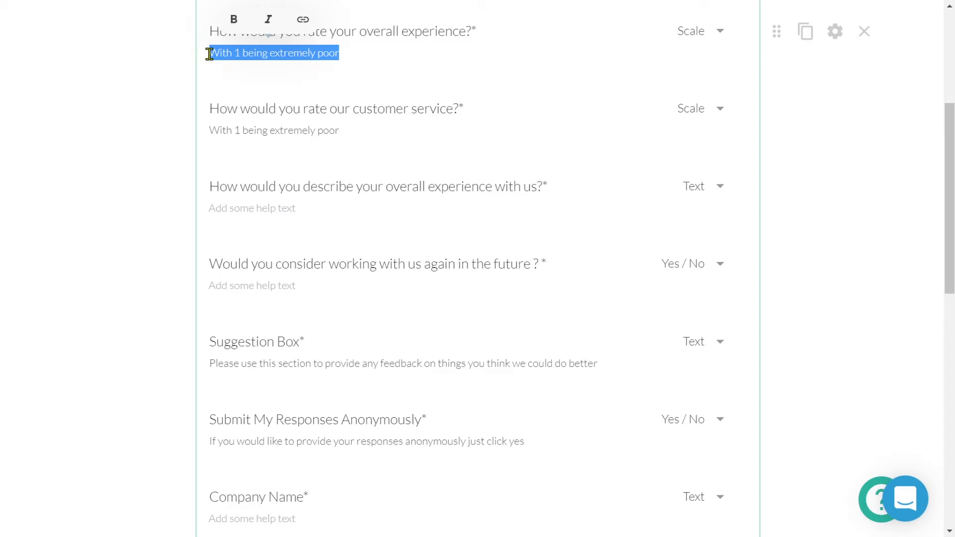
mouse_move(775, 31)
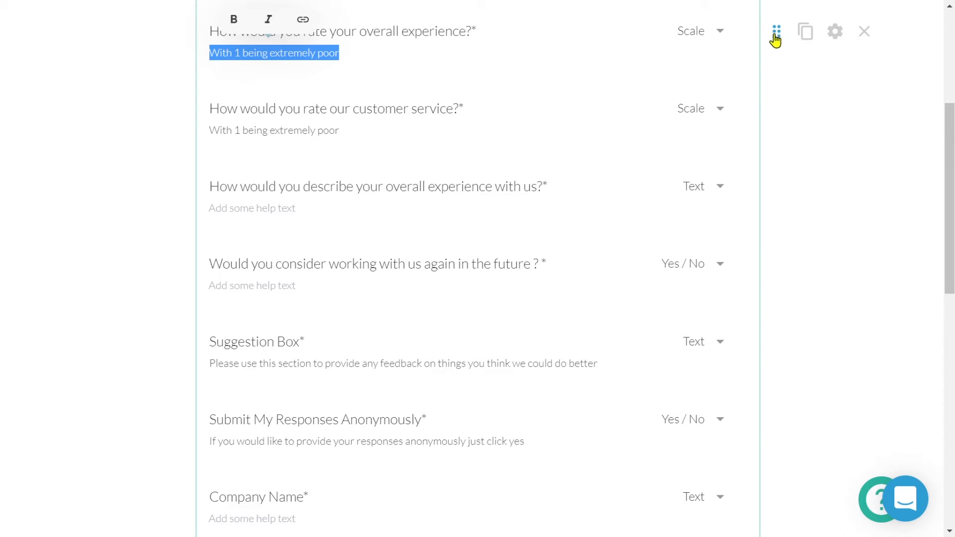
mouse_move(777, 31)
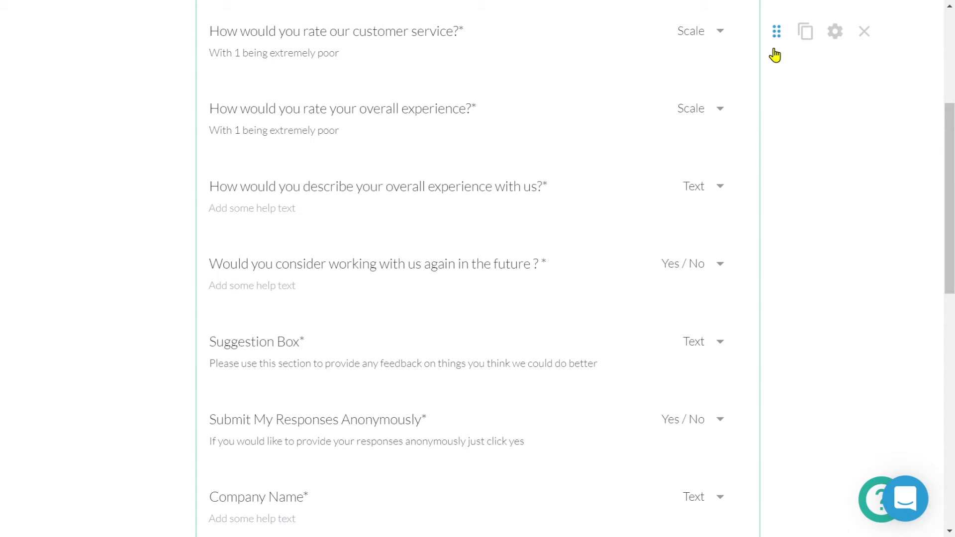
left_click(804, 31)
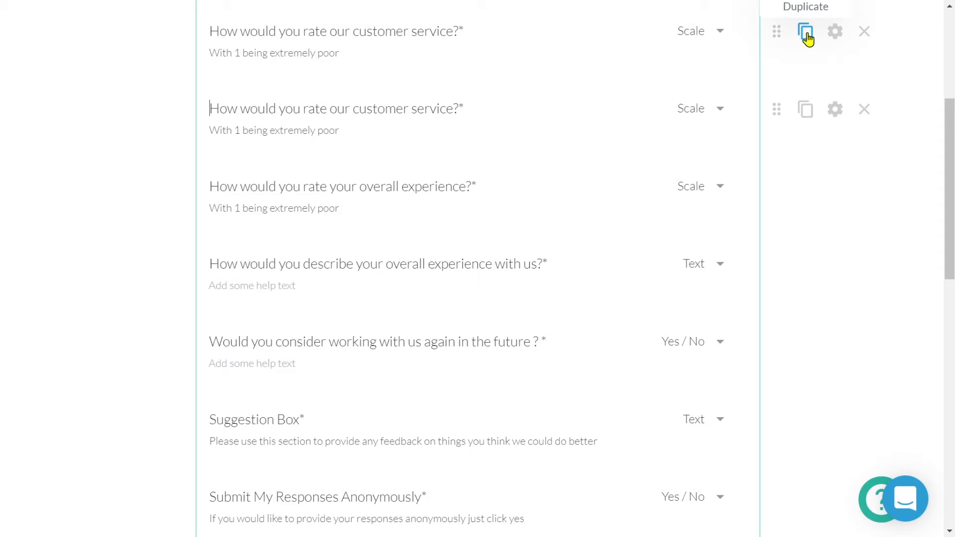
mouse_move(863, 109)
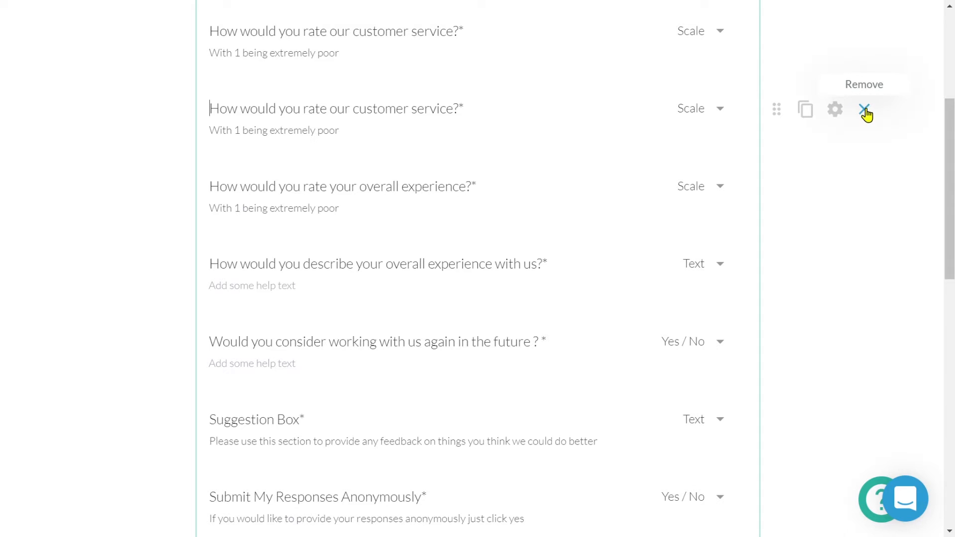
left_click(864, 109)
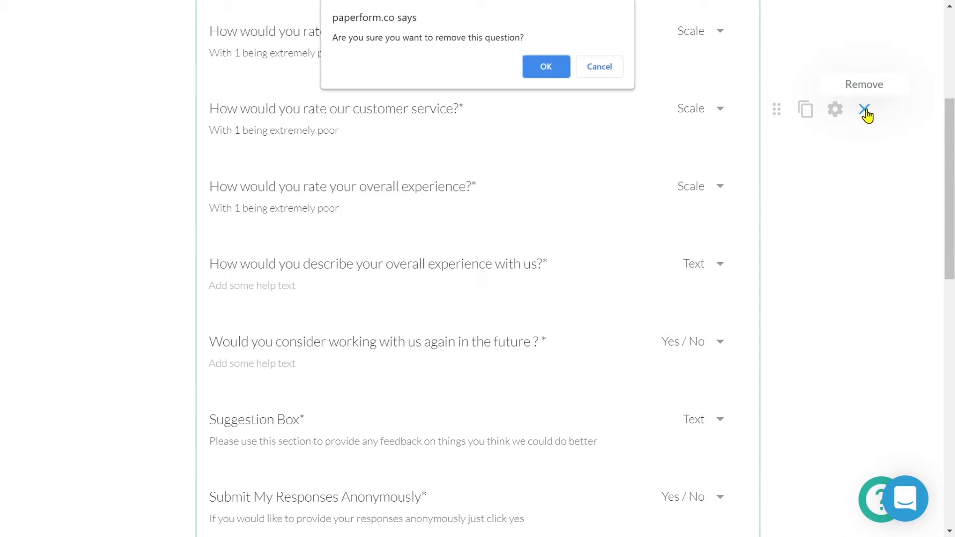
left_click(545, 66)
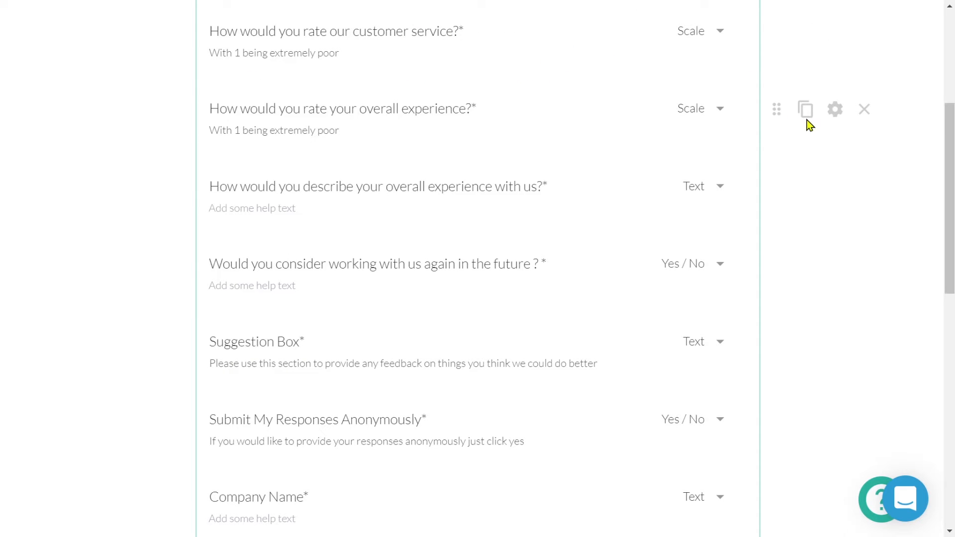
left_click(835, 109)
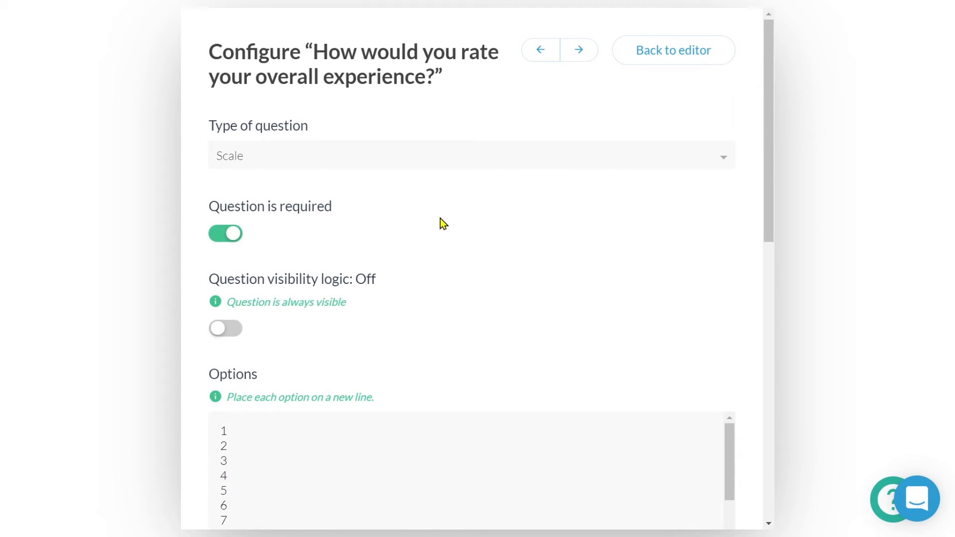
left_click_drag(326, 52, 443, 76)
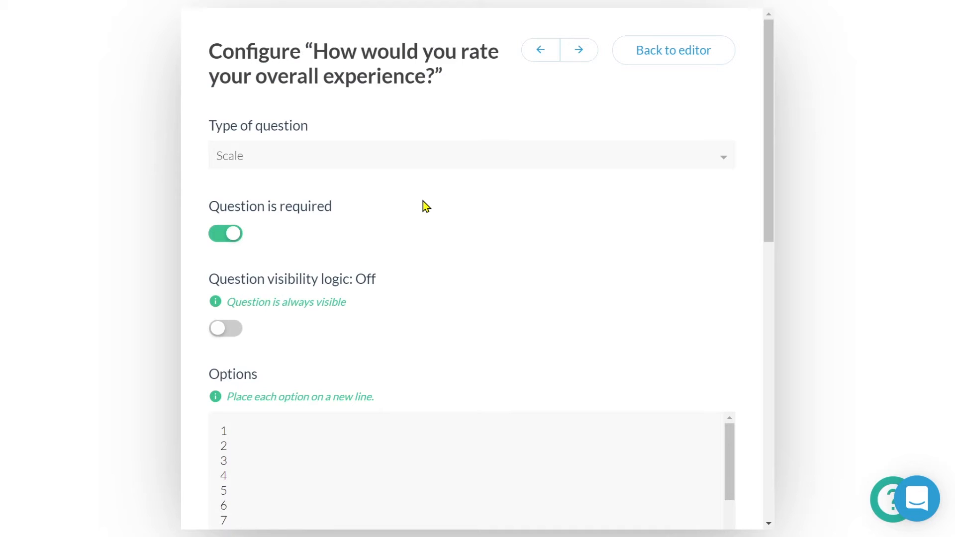
scroll("down", 3)
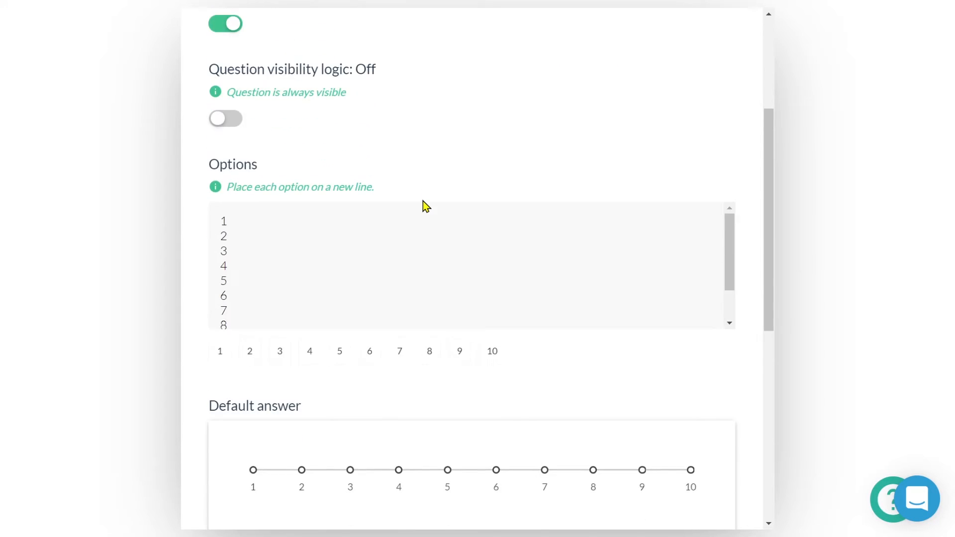
scroll("down", 3)
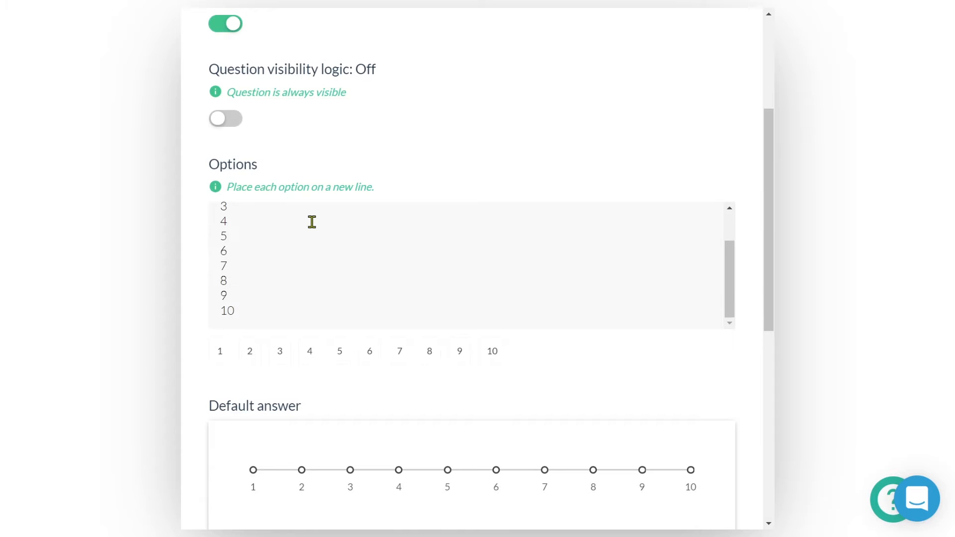
scroll("down", 3)
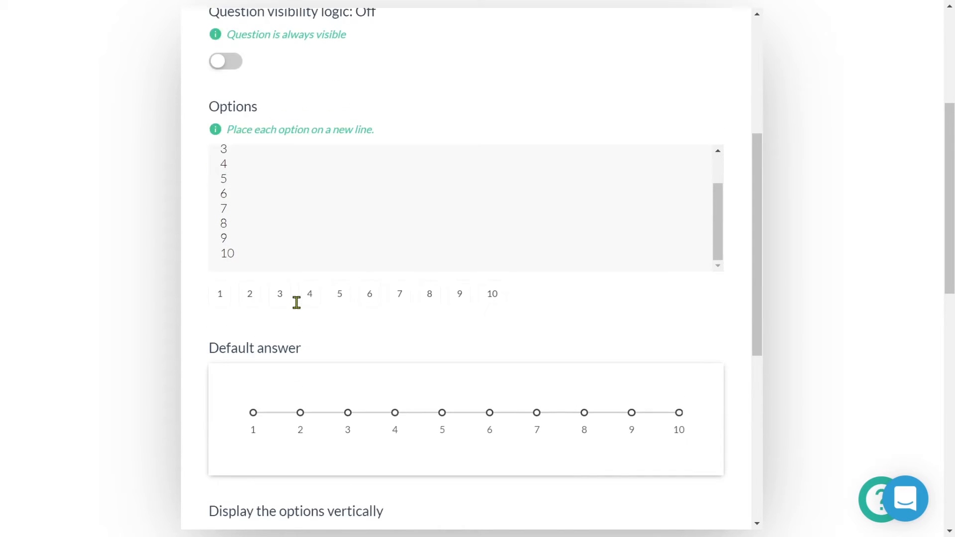
scroll("down", 3)
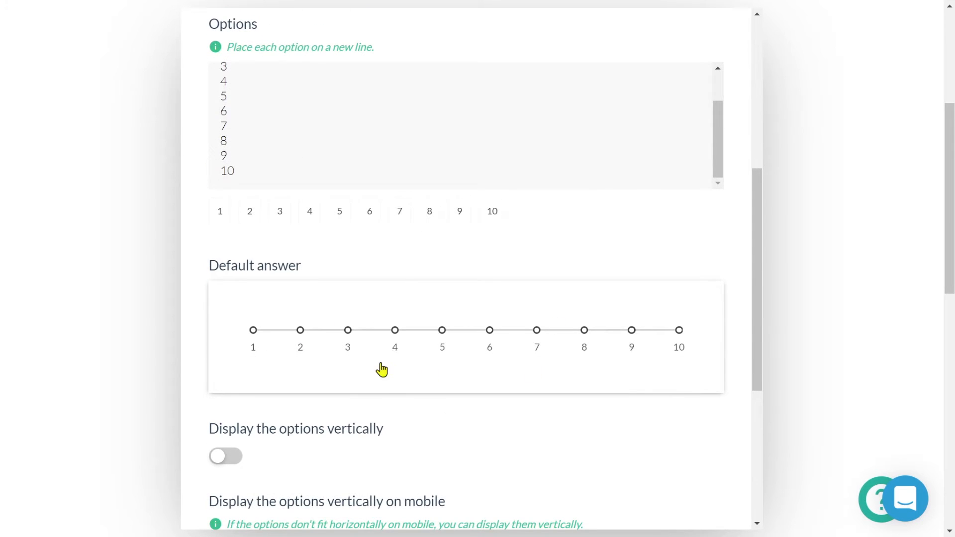
mouse_move(399, 348)
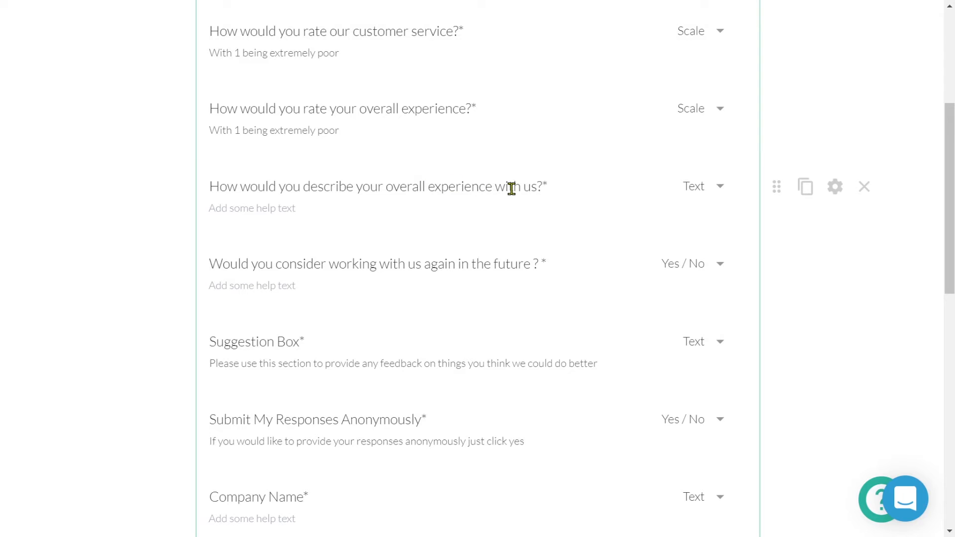
scroll("down", 3)
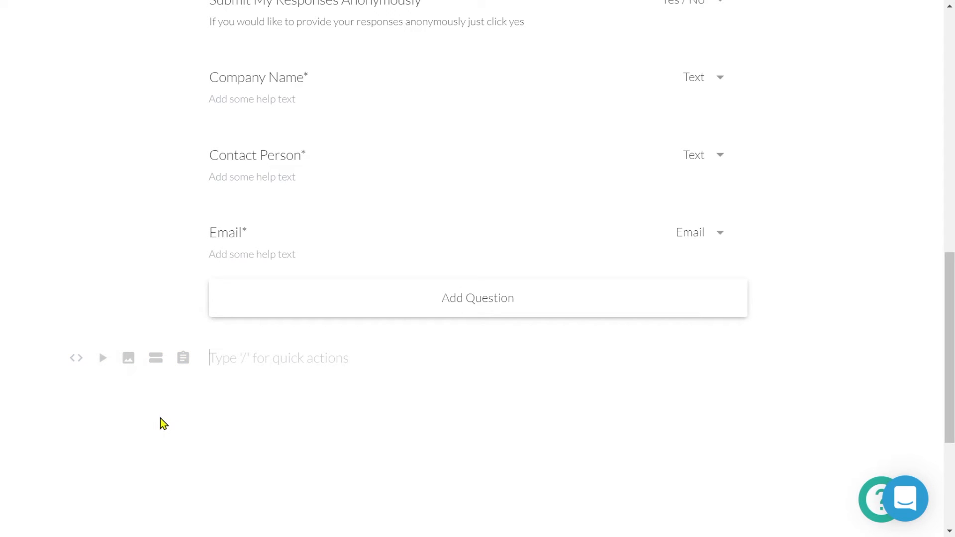
mouse_move(183, 358)
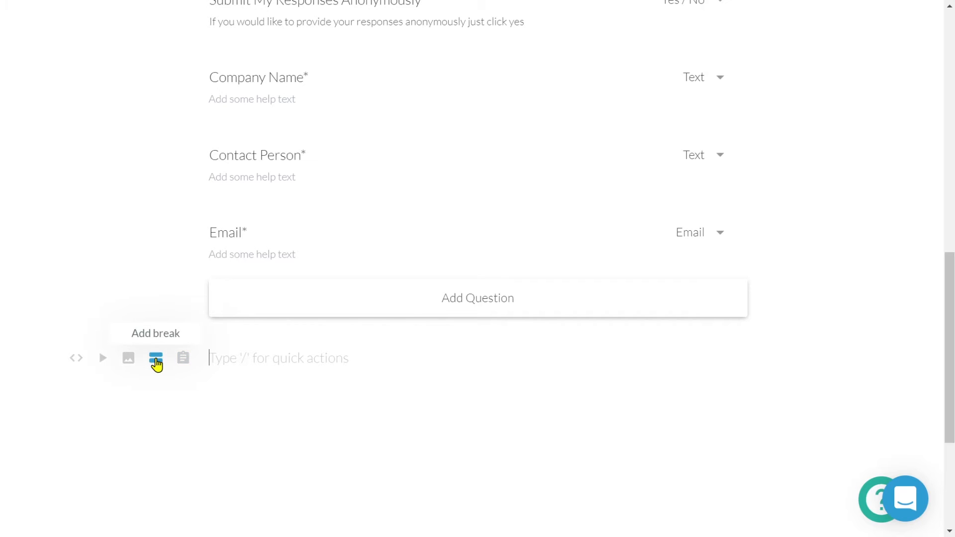
mouse_move(128, 359)
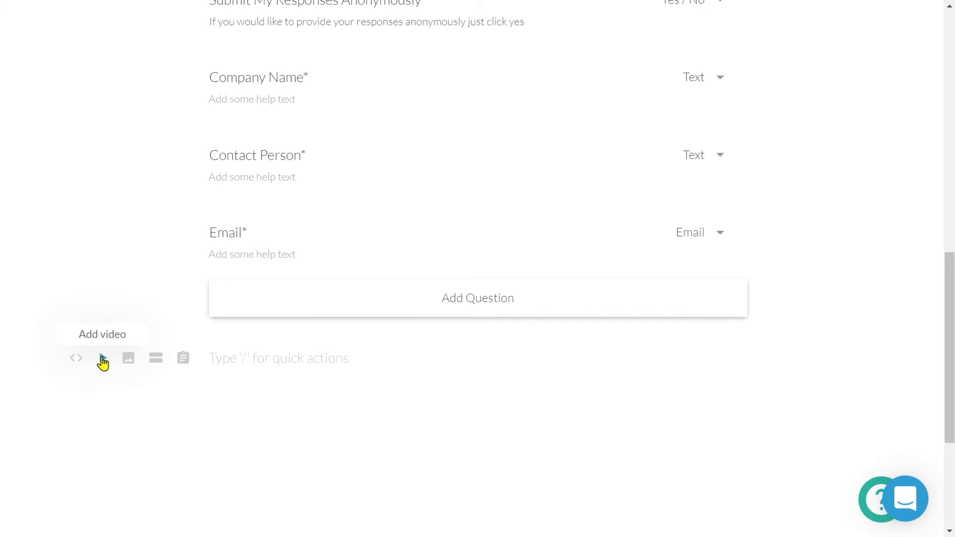
mouse_move(77, 358)
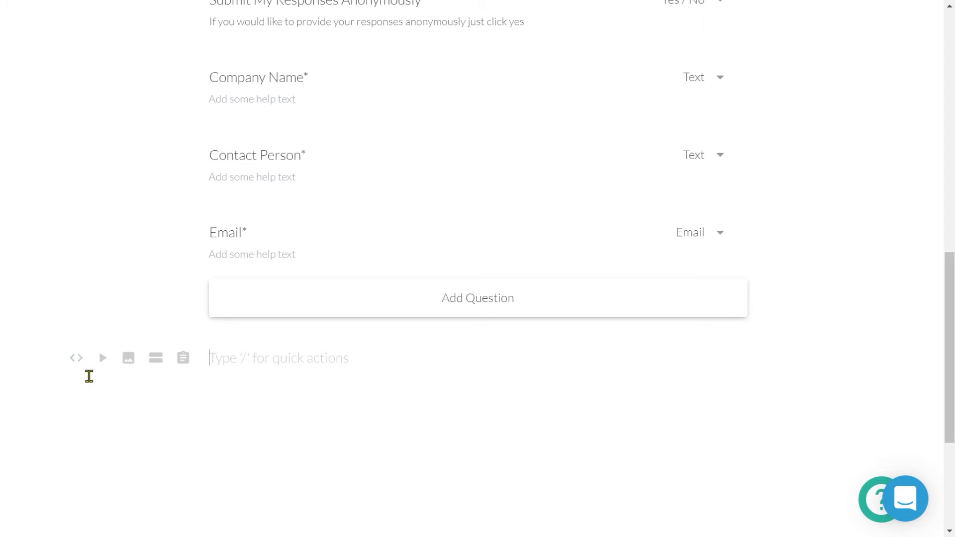
mouse_move(156, 358)
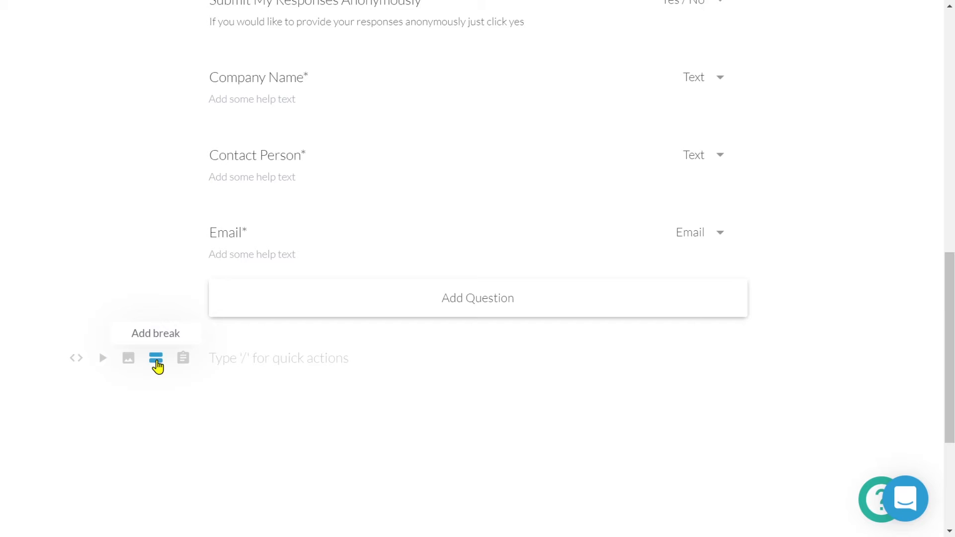
Insert a page break at the form's end and type 'hel' below it.
left_click(155, 358)
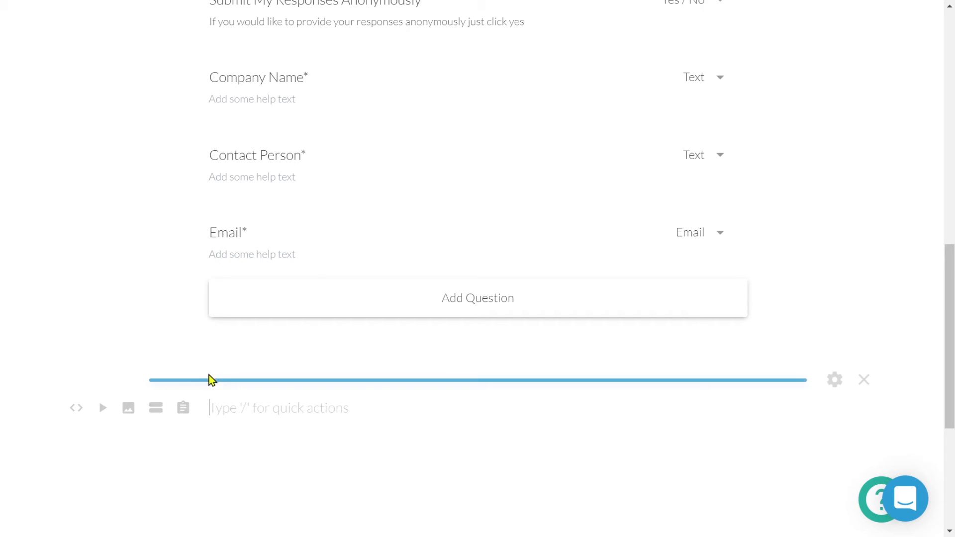
type("hello")
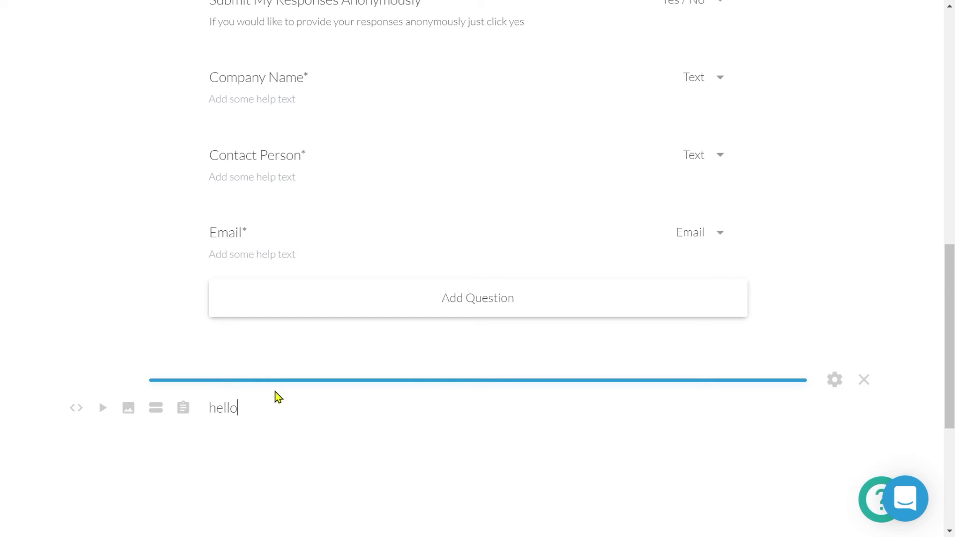
mouse_move(429, 447)
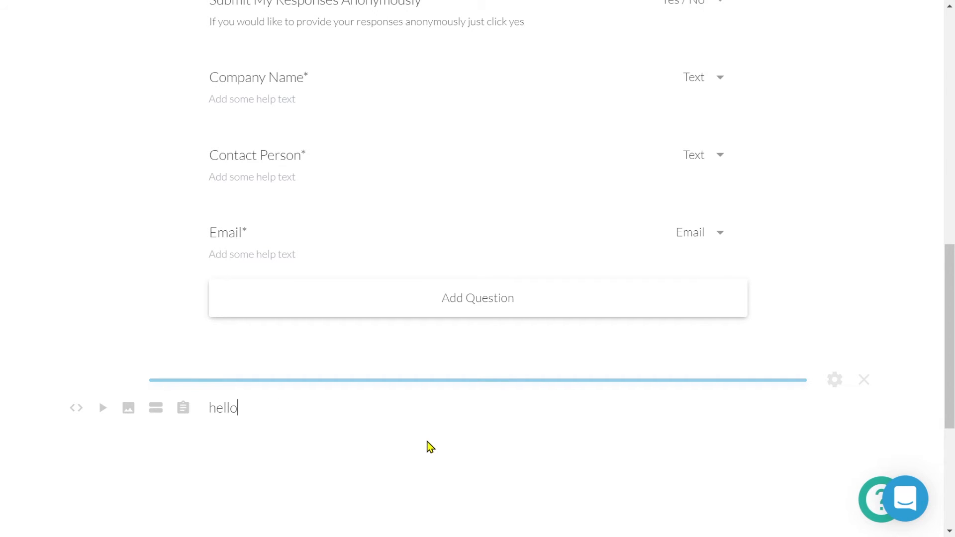
mouse_move(483, 295)
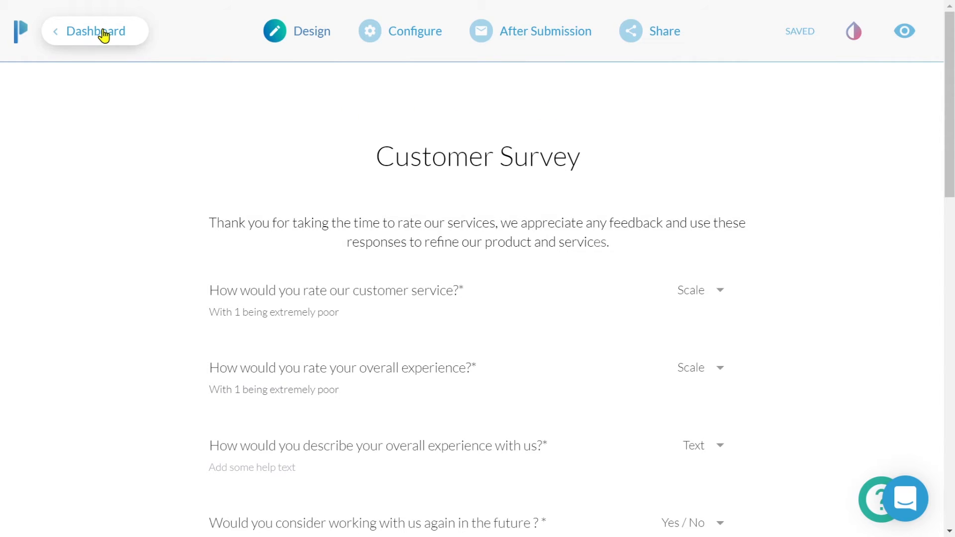
mouse_move(151, 51)
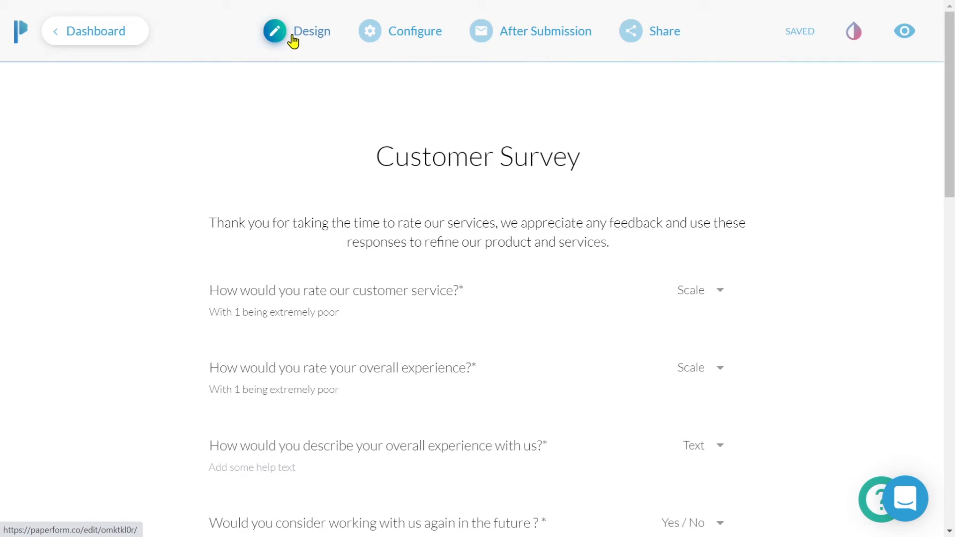
mouse_move(490, 185)
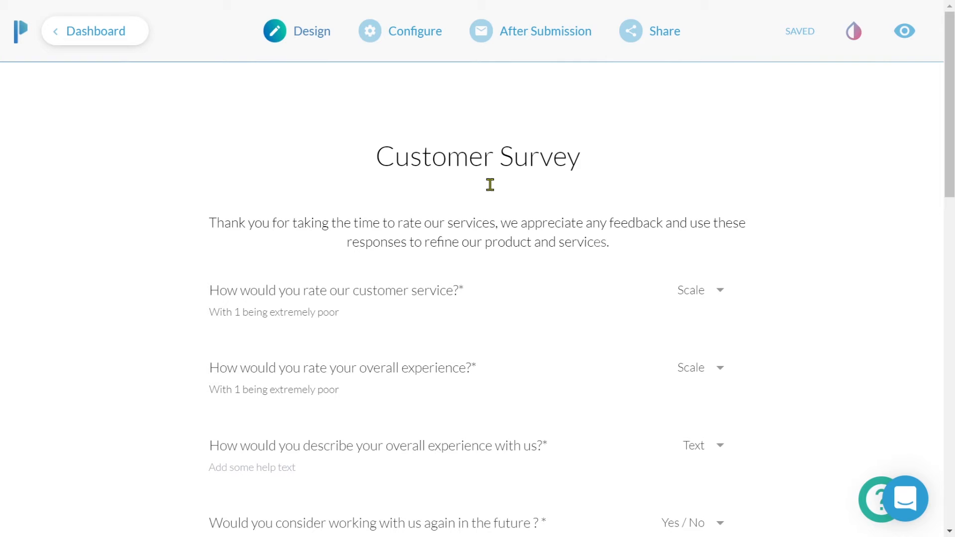
Open the Configure tab to view the Survey form's title and description details.
left_click(415, 31)
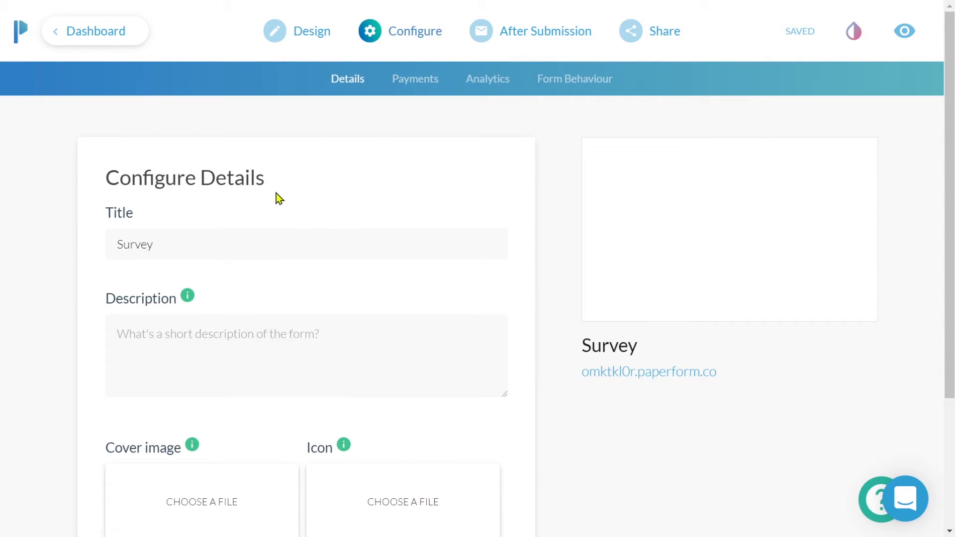
Show the Form Behaviour settings with captcha, storage and auto-save toggles.
scroll("down", 3)
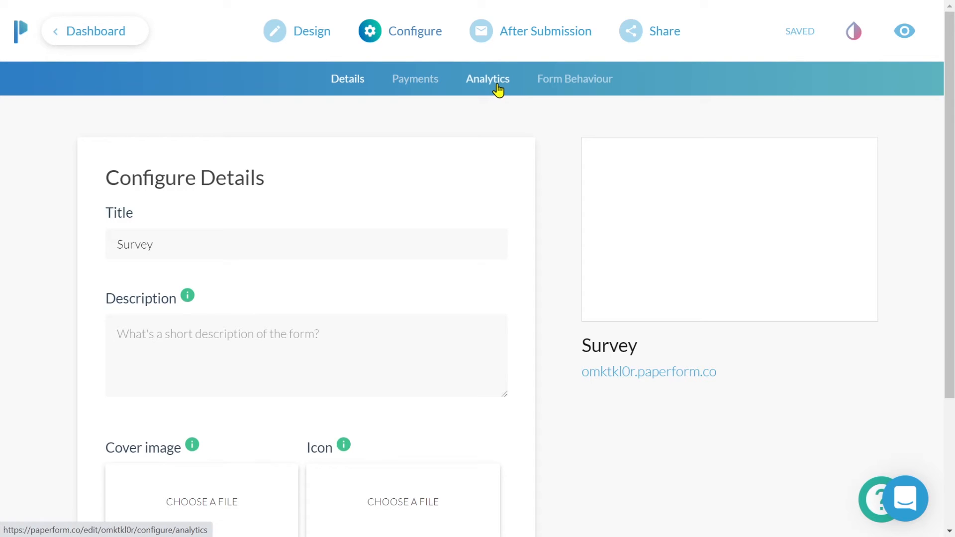
left_click(574, 79)
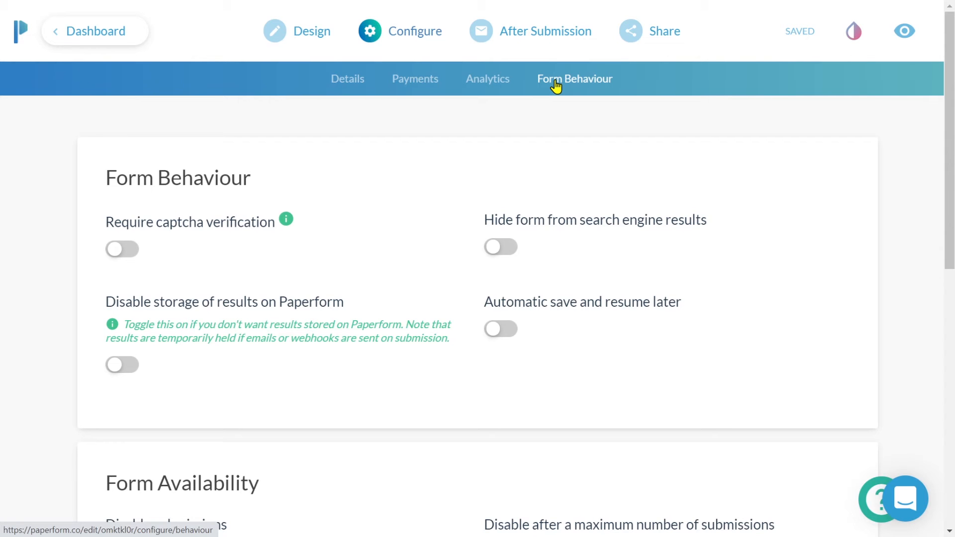
mouse_move(285, 219)
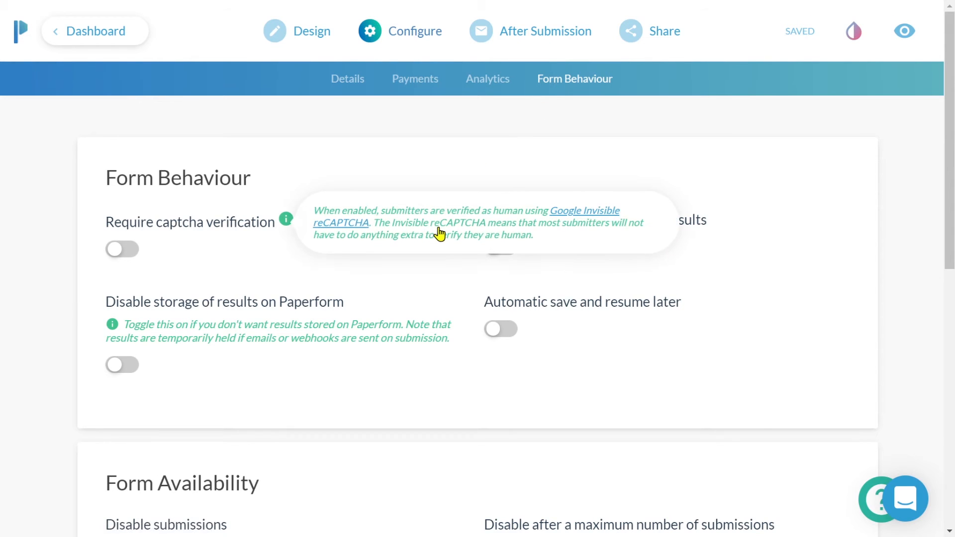
scroll("down", 3)
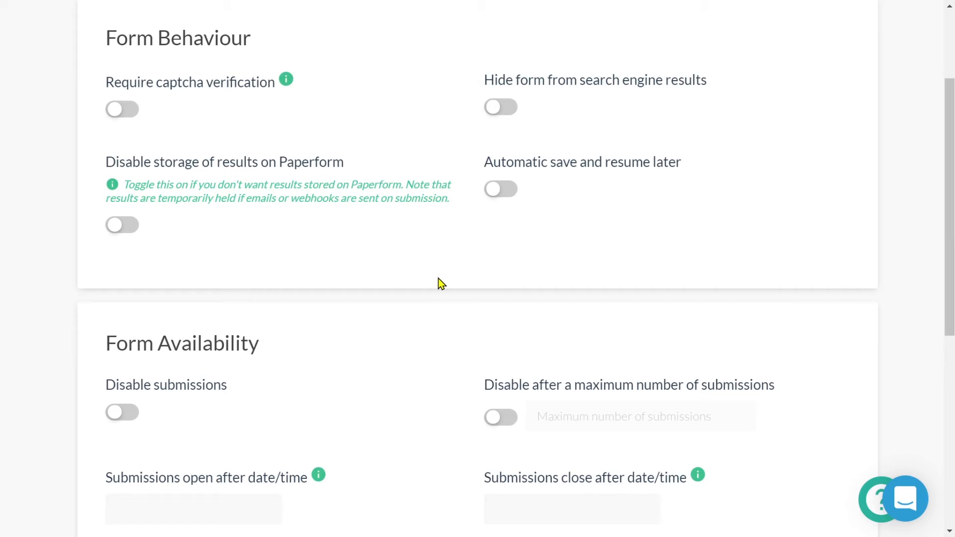
scroll("down", 3)
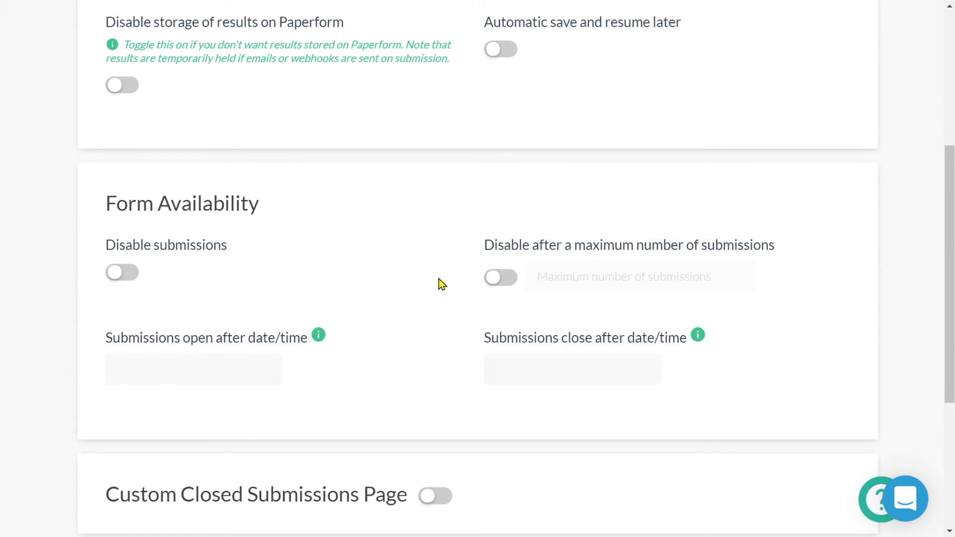
scroll("down", 3)
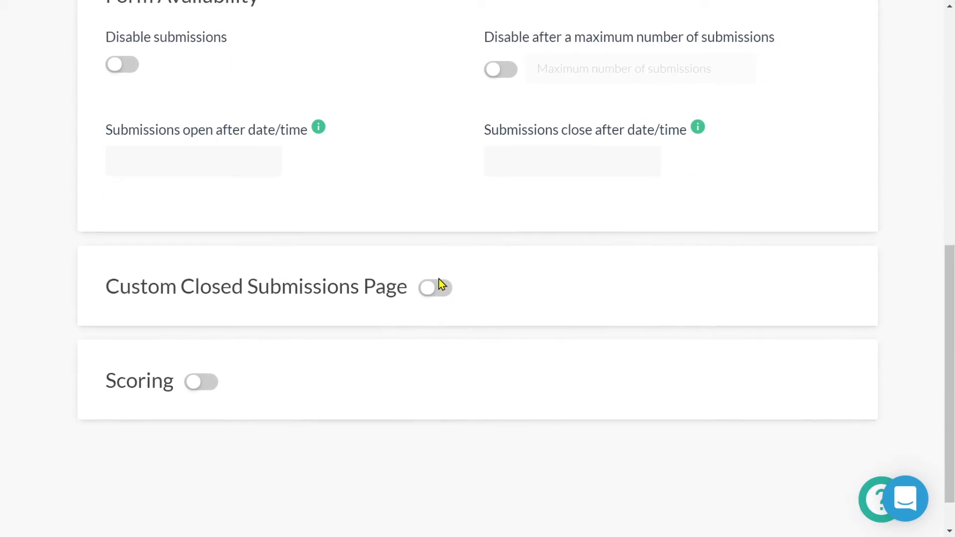
scroll("down", 3)
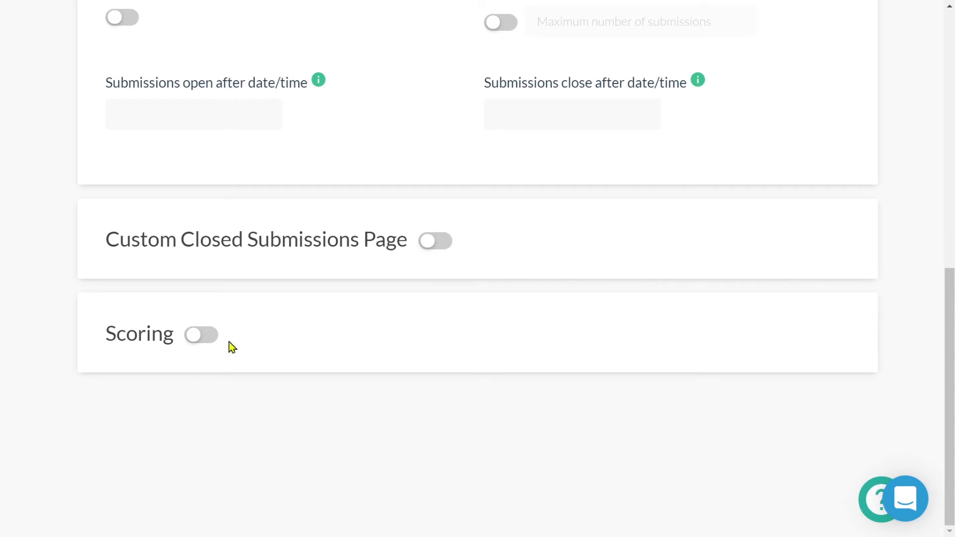
left_click(200, 335)
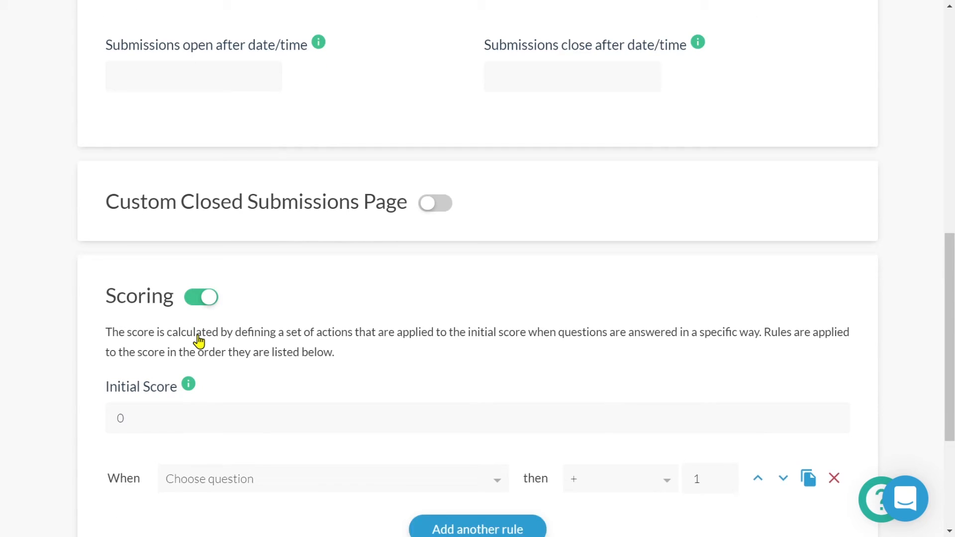
scroll("down", 3)
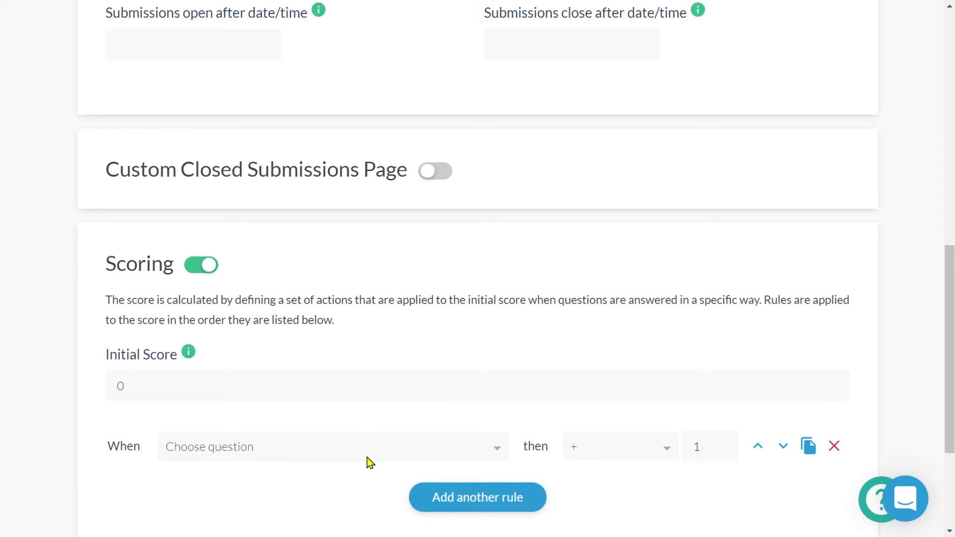
left_click(323, 446)
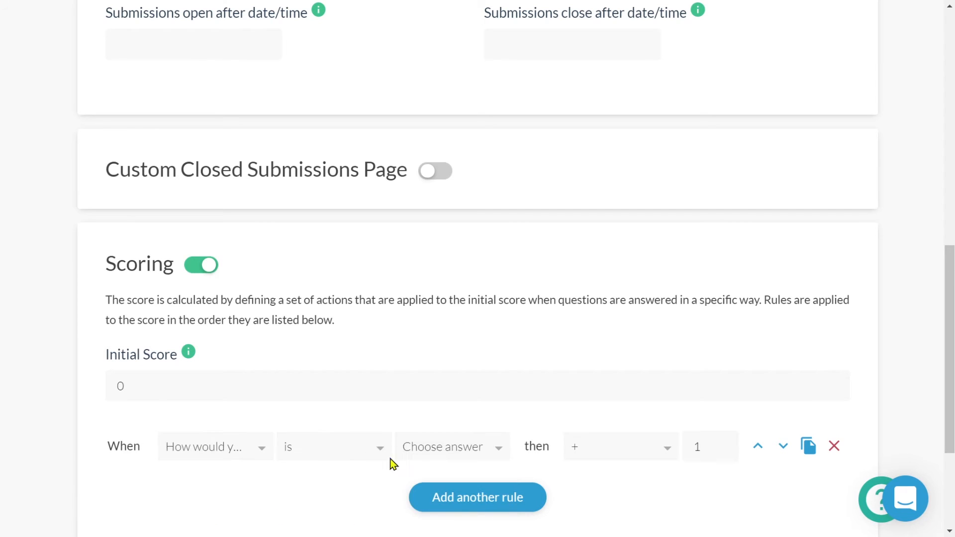
left_click(451, 446)
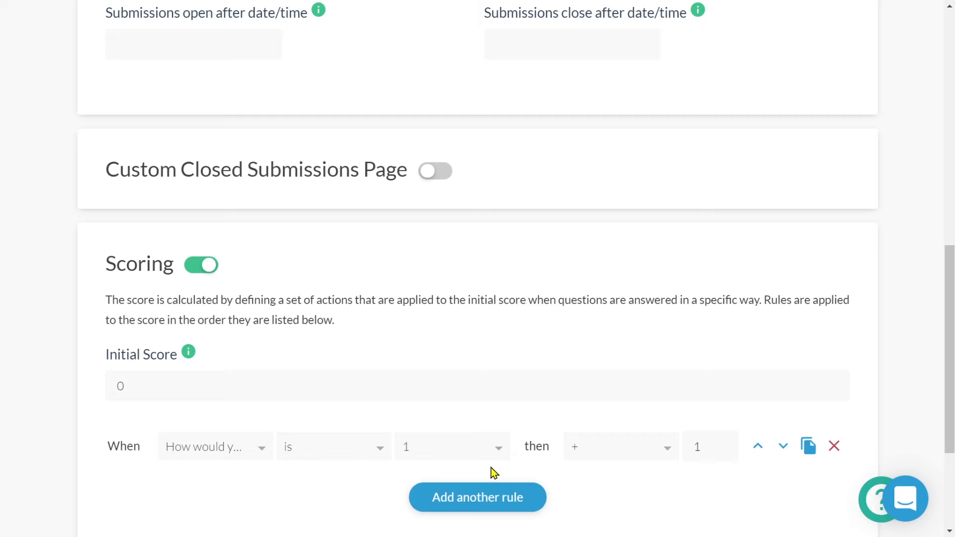
left_click(200, 264)
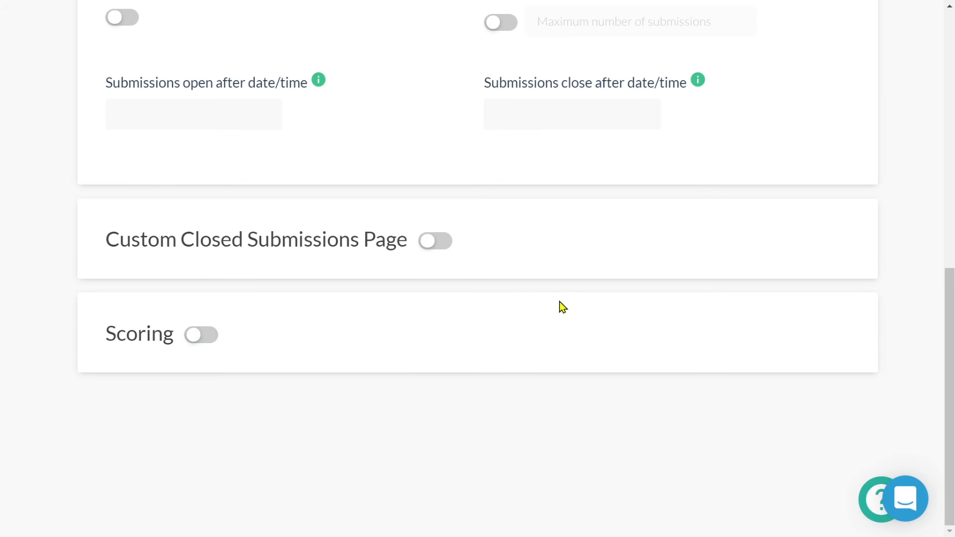
left_click(545, 31)
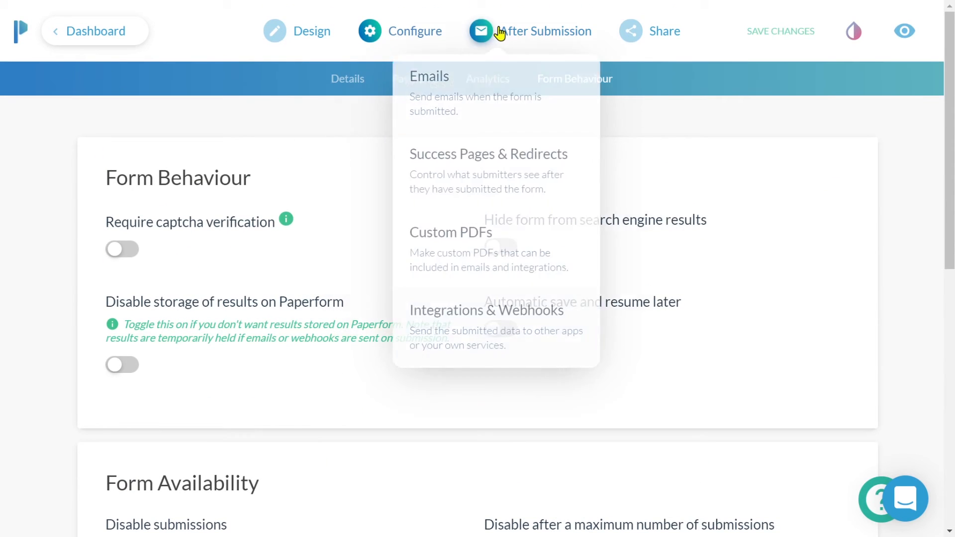
Review the Emails, Success Pages, Custom PDFs and Integrations tabs, then view sharing options.
left_click(428, 76)
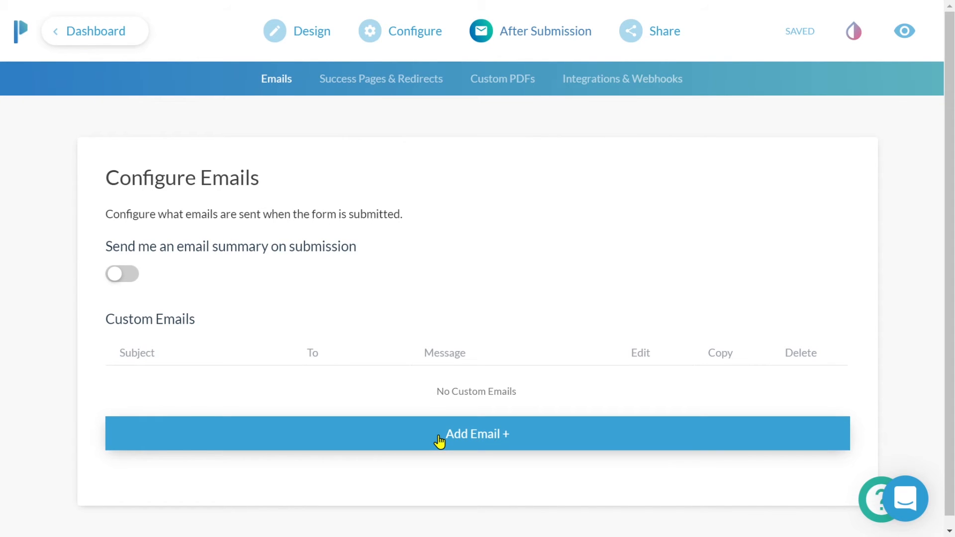
mouse_move(389, 92)
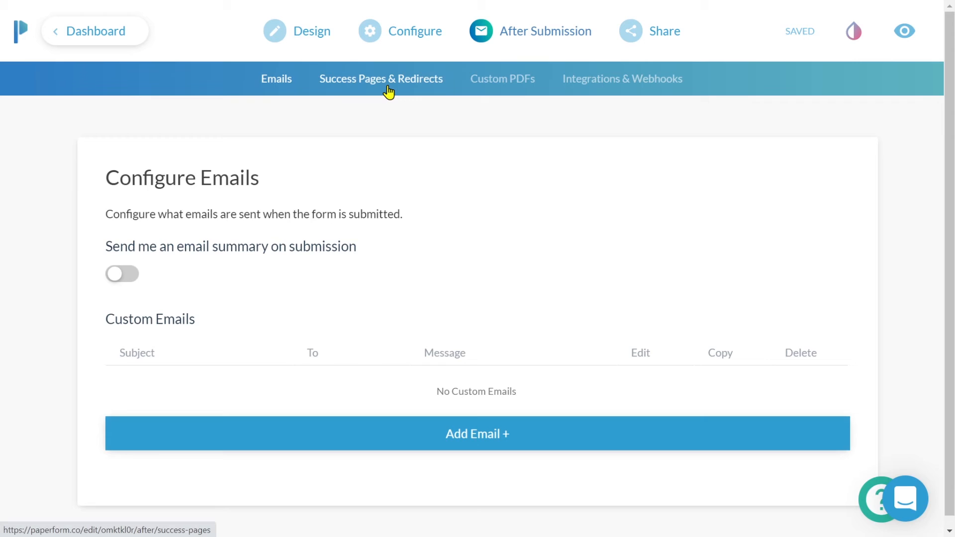
left_click(381, 79)
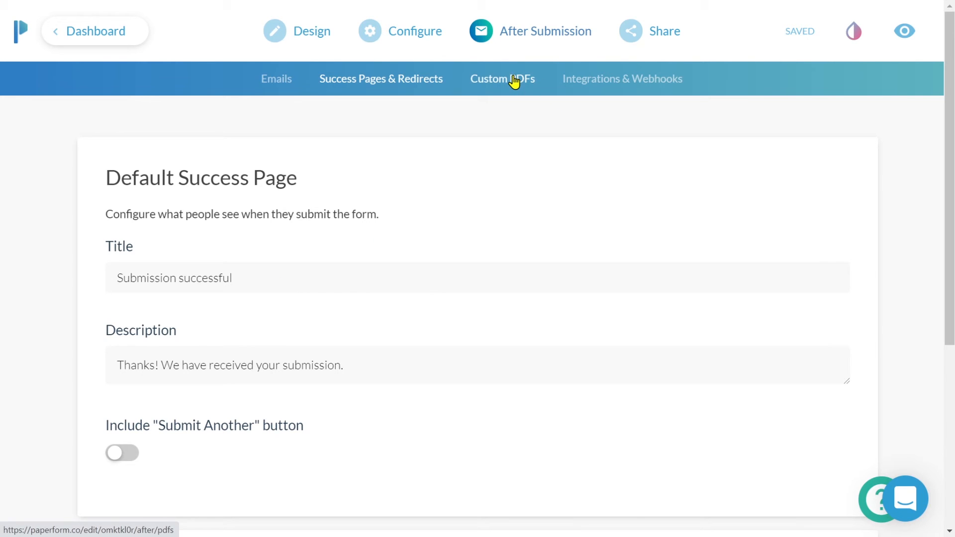
left_click(503, 79)
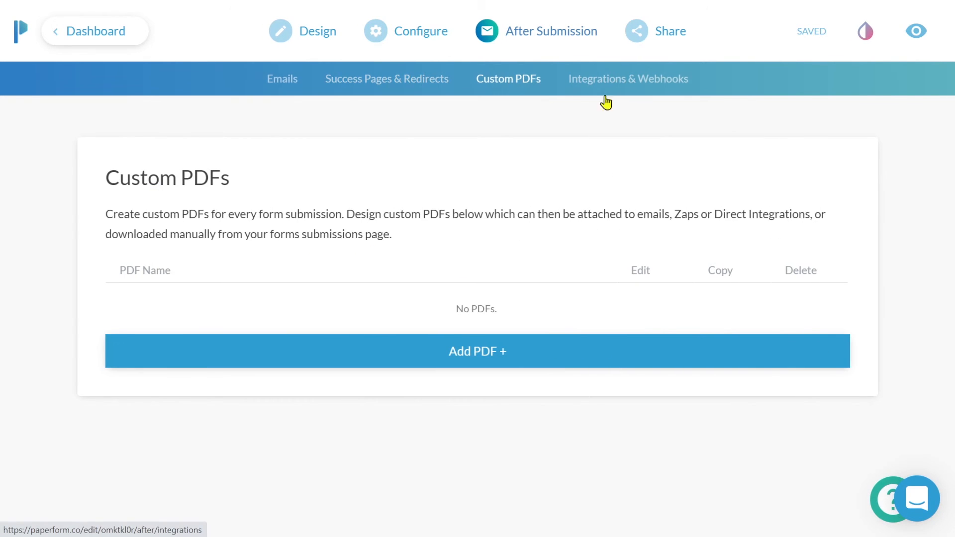
left_click(628, 79)
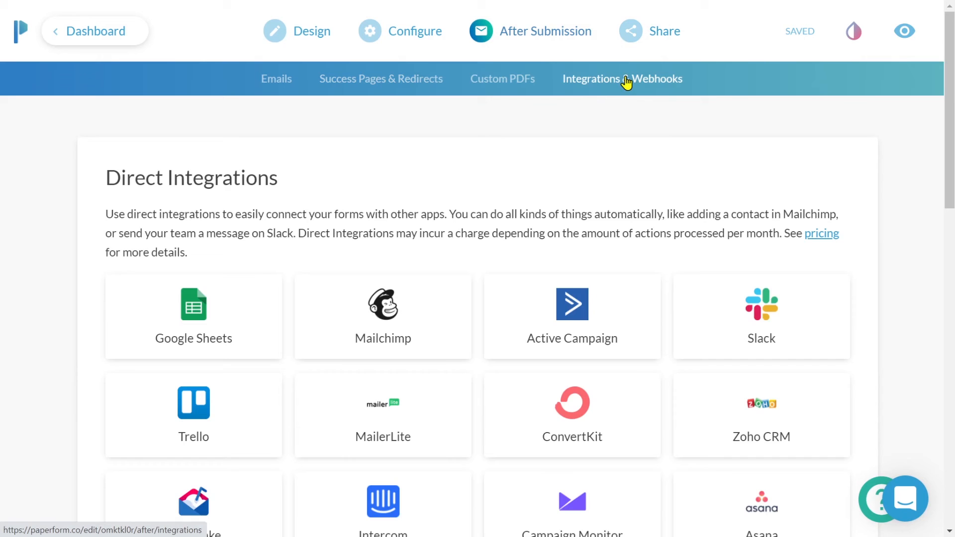
left_click(649, 31)
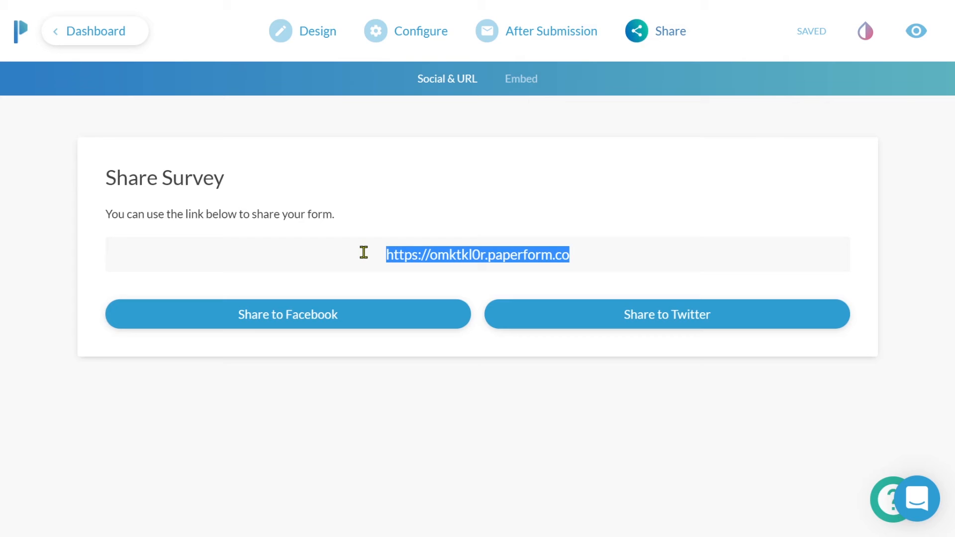
mouse_move(519, 85)
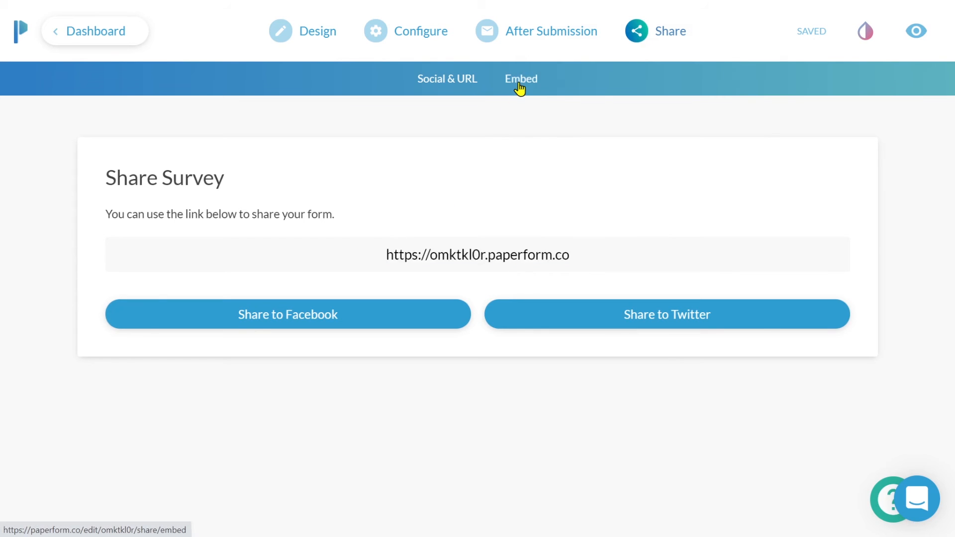
Show the survey's inline and full-screen embed code snippets under Share's Embed tab.
left_click(521, 79)
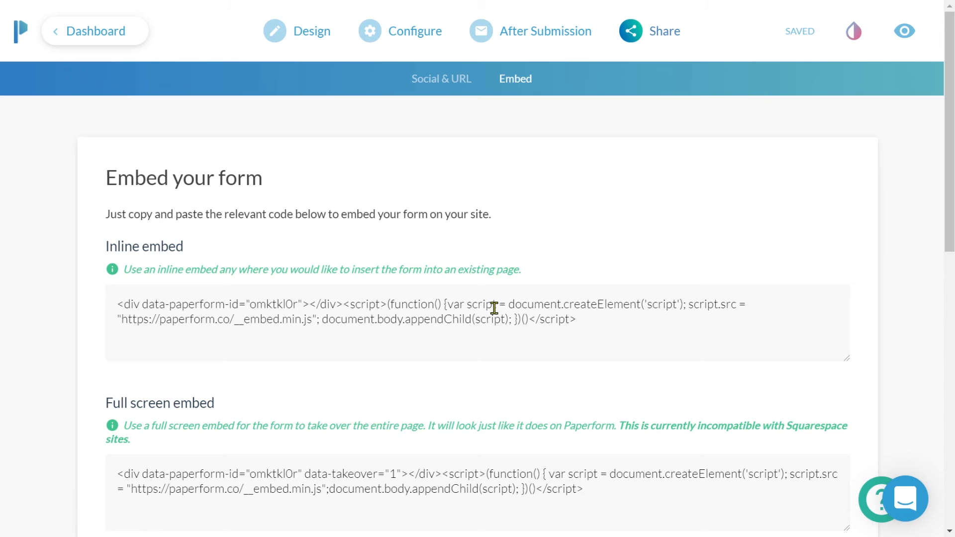
scroll("down", 3)
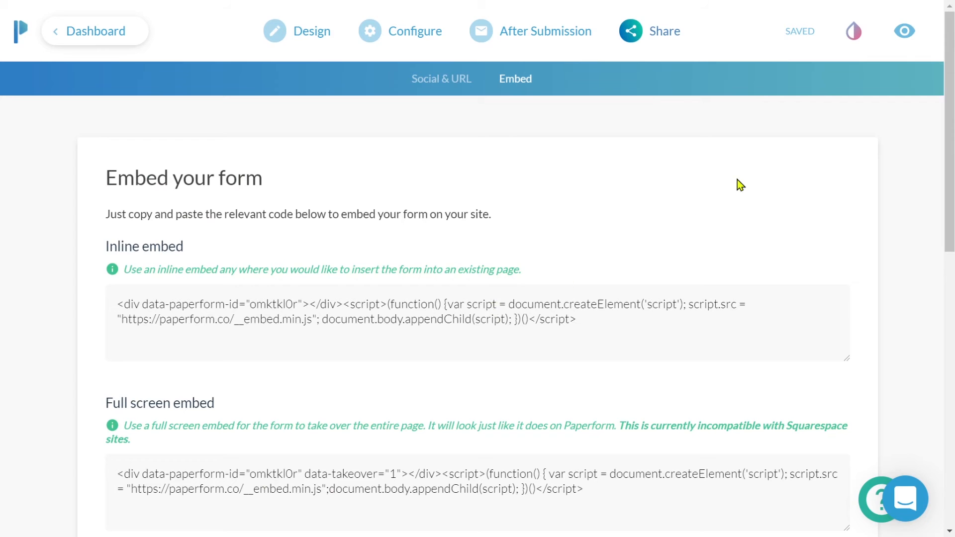
Review the theme's Typography, UI Elements, Submit Button and Pagination Buttons settings.
left_click(853, 31)
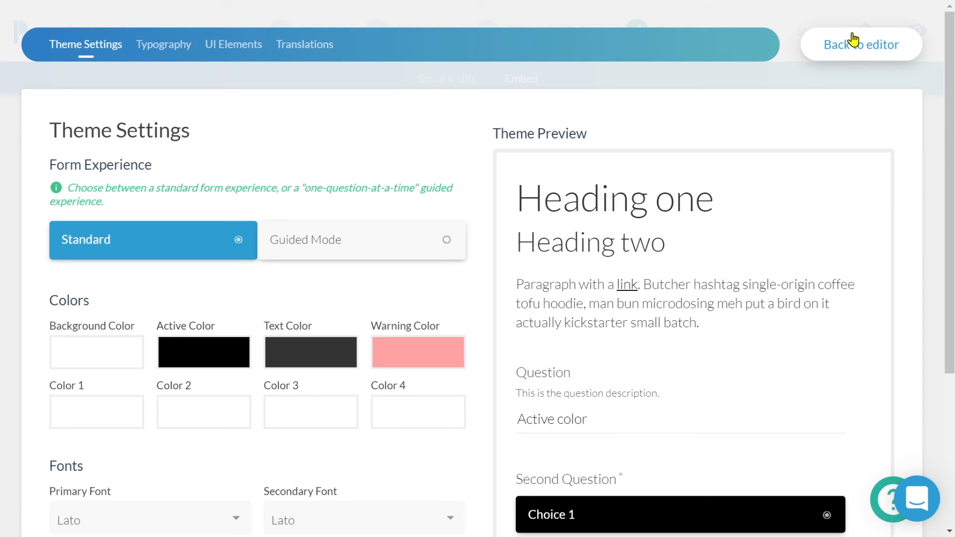
left_click(163, 44)
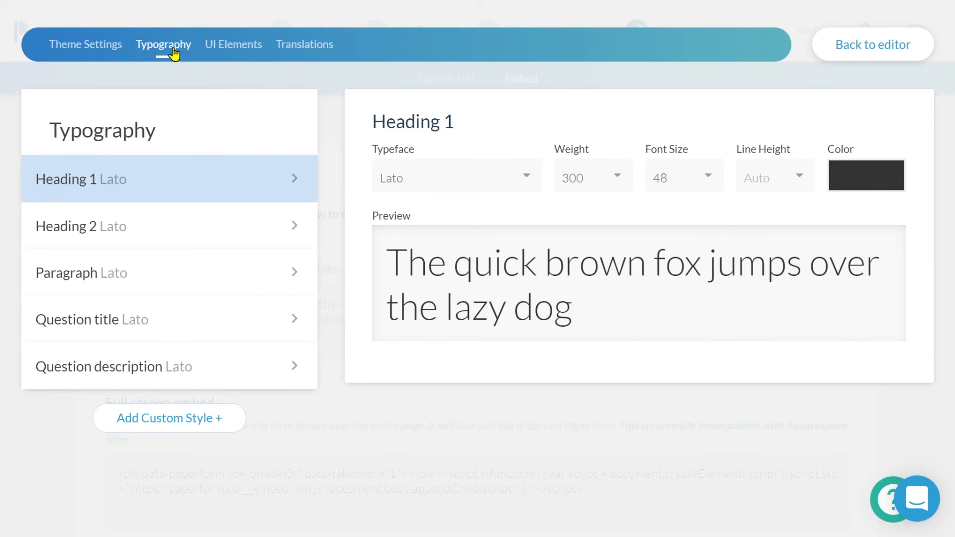
left_click(233, 44)
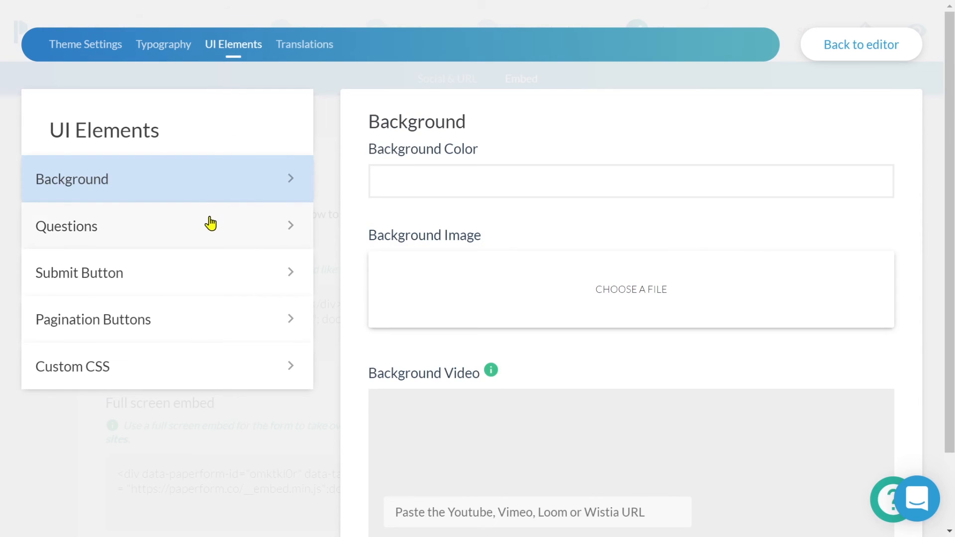
left_click(79, 273)
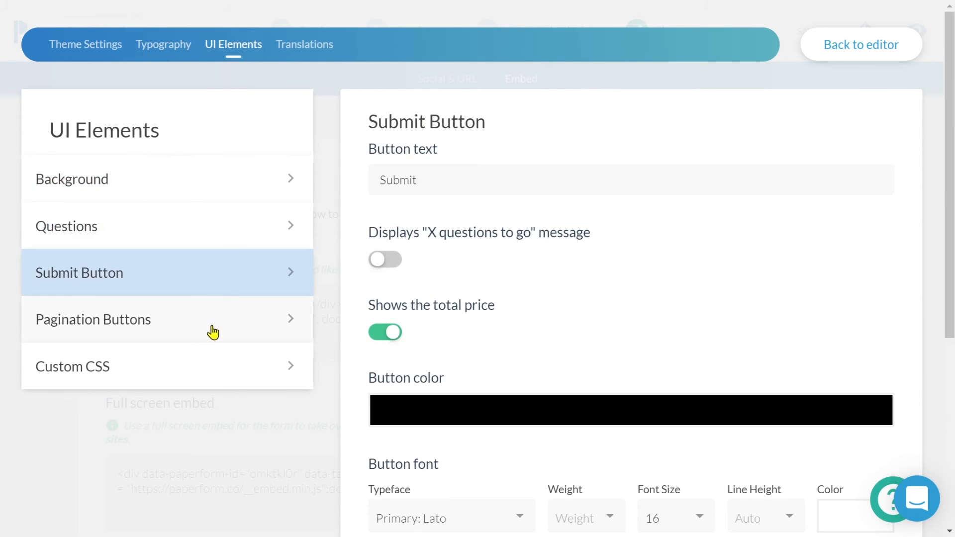
left_click(100, 319)
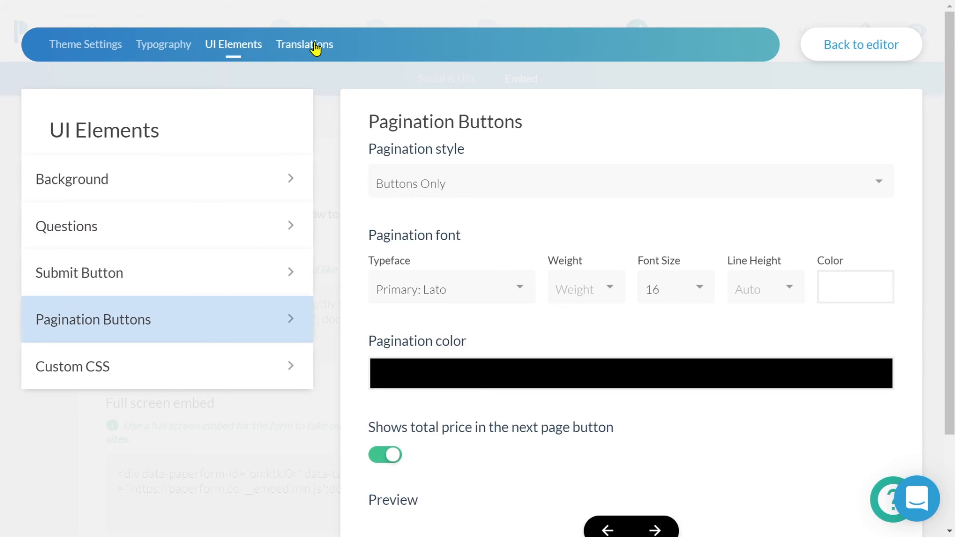
mouse_move(783, 45)
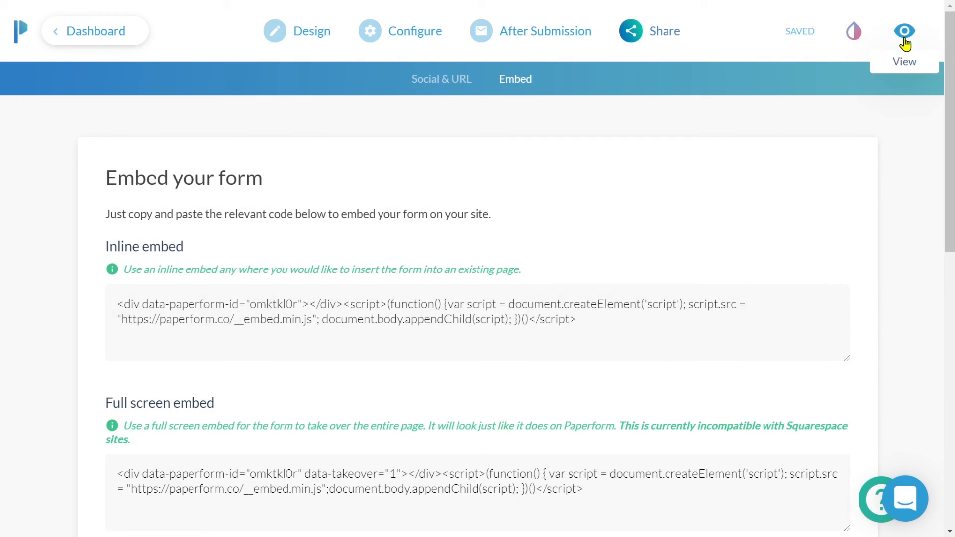
mouse_move(904, 33)
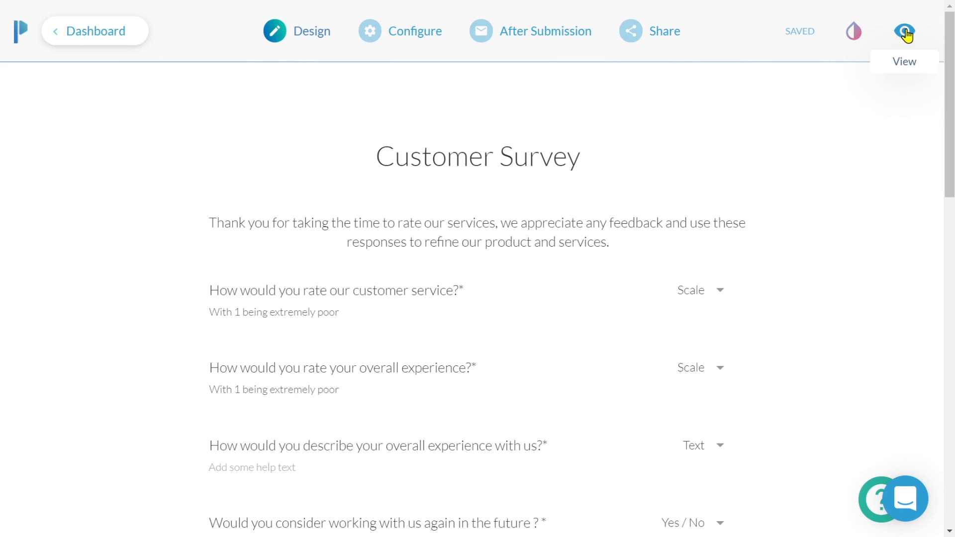
mouse_move(908, 505)
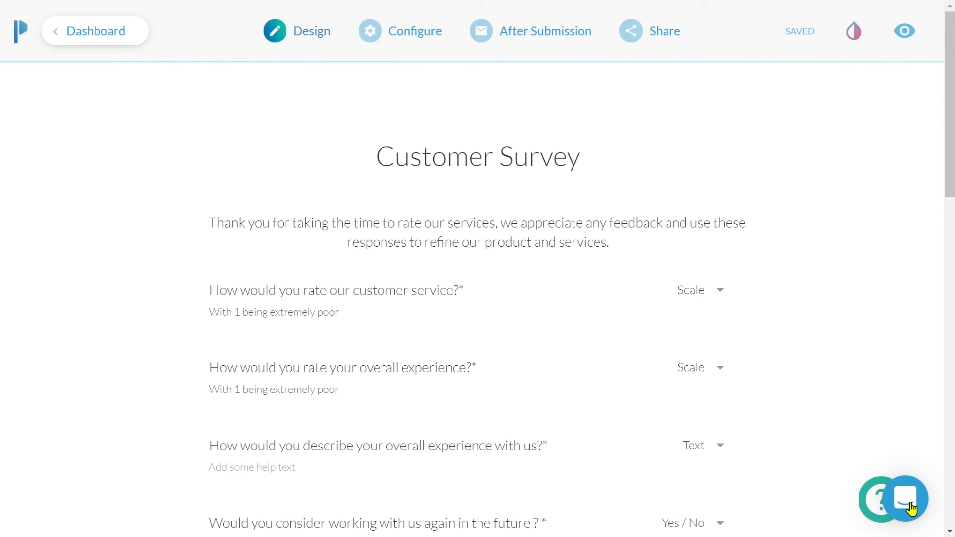
left_click(905, 499)
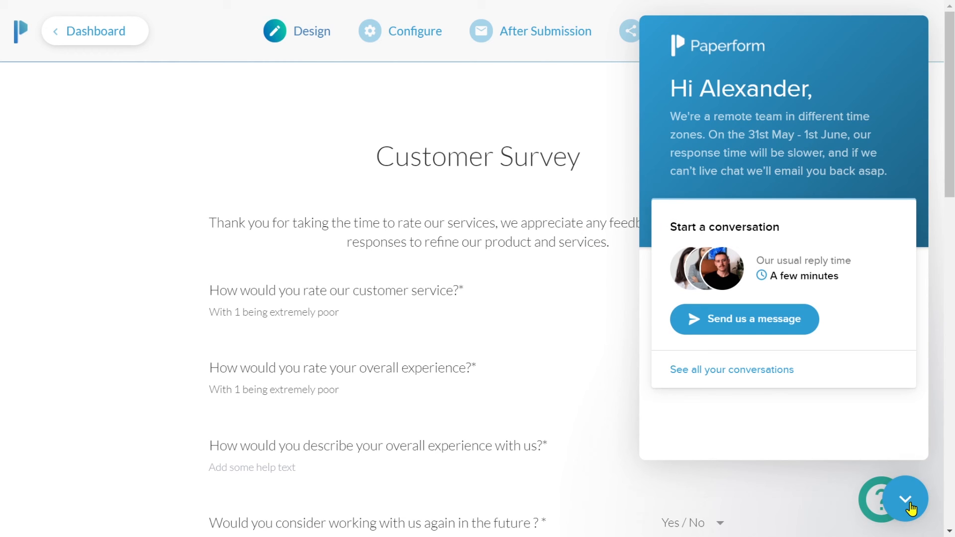
left_click(905, 500)
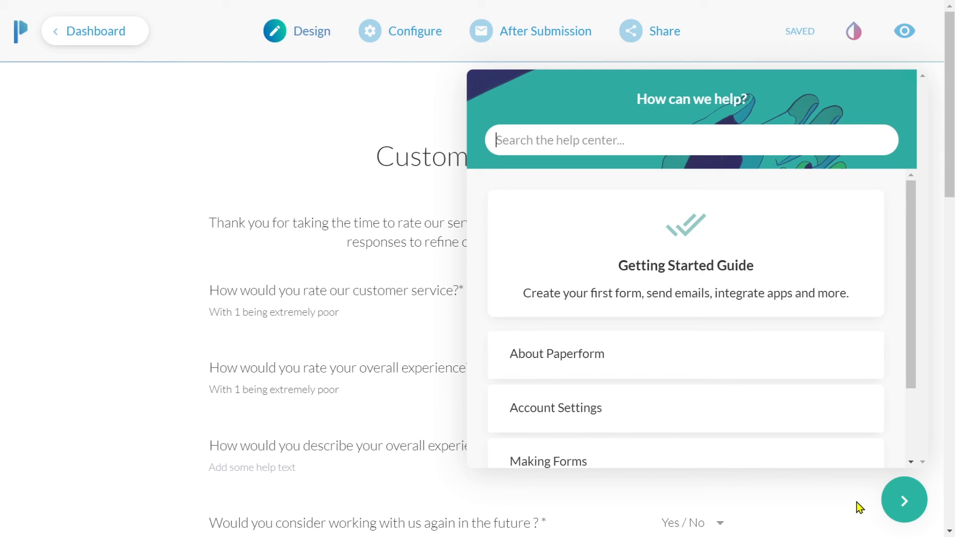
mouse_move(760, 422)
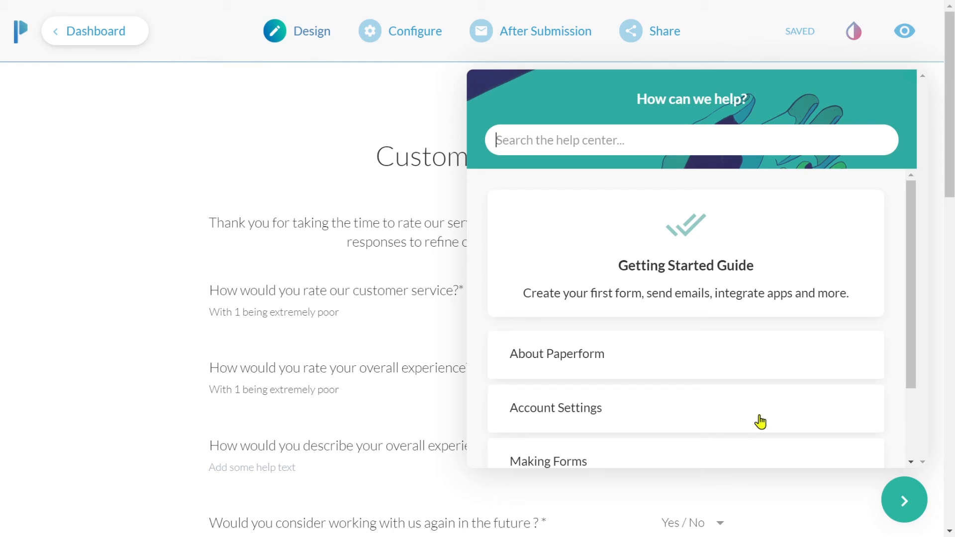
mouse_move(91, 33)
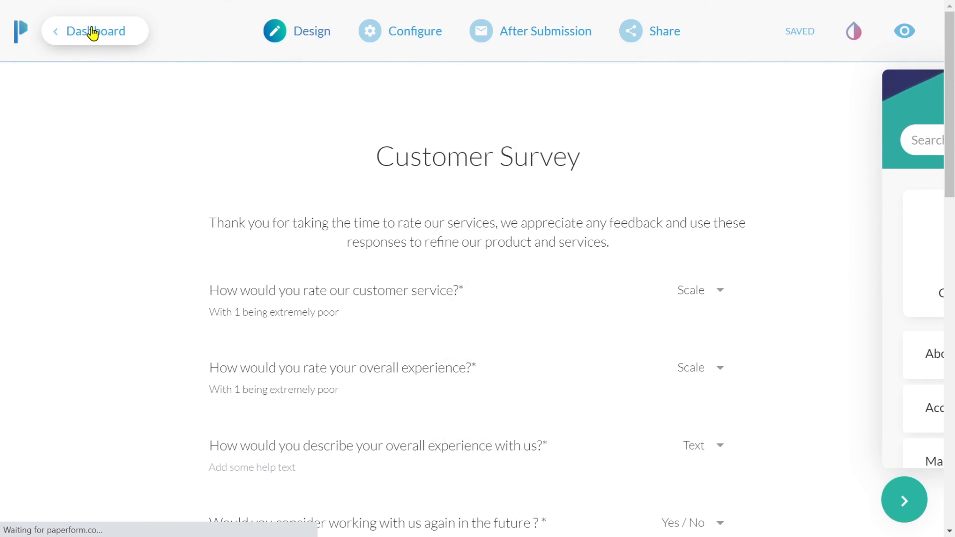
Go from the Dashboard to the Survey form's '1 Submission' list.
left_click(94, 31)
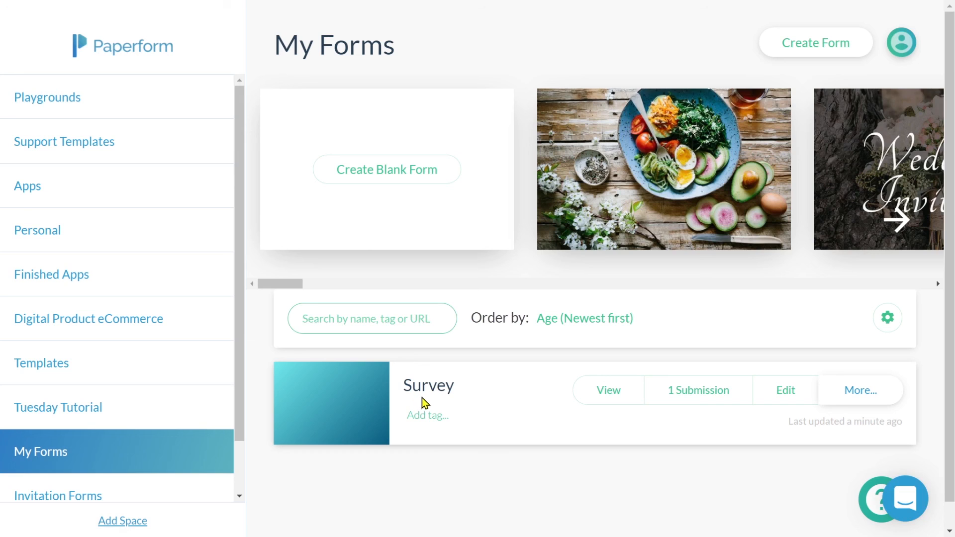
mouse_move(710, 403)
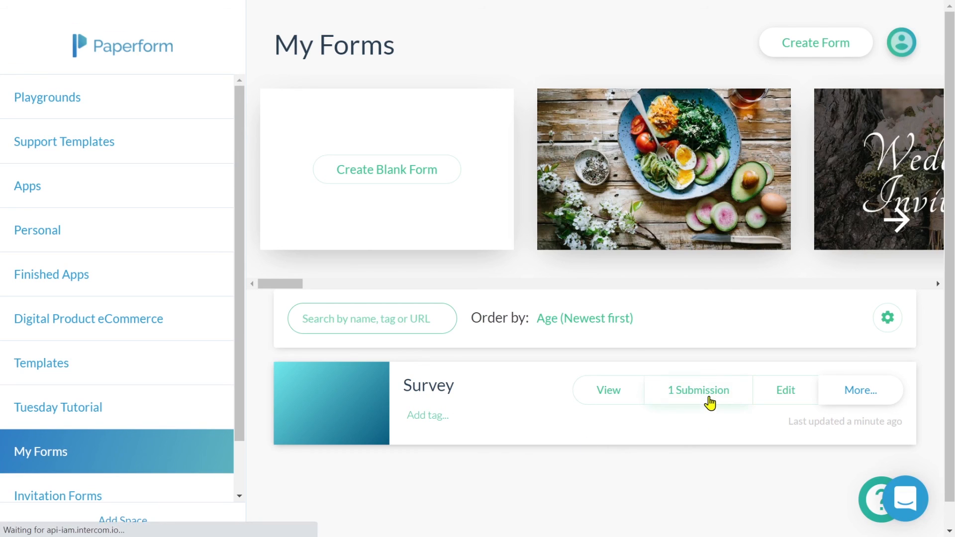
left_click(698, 390)
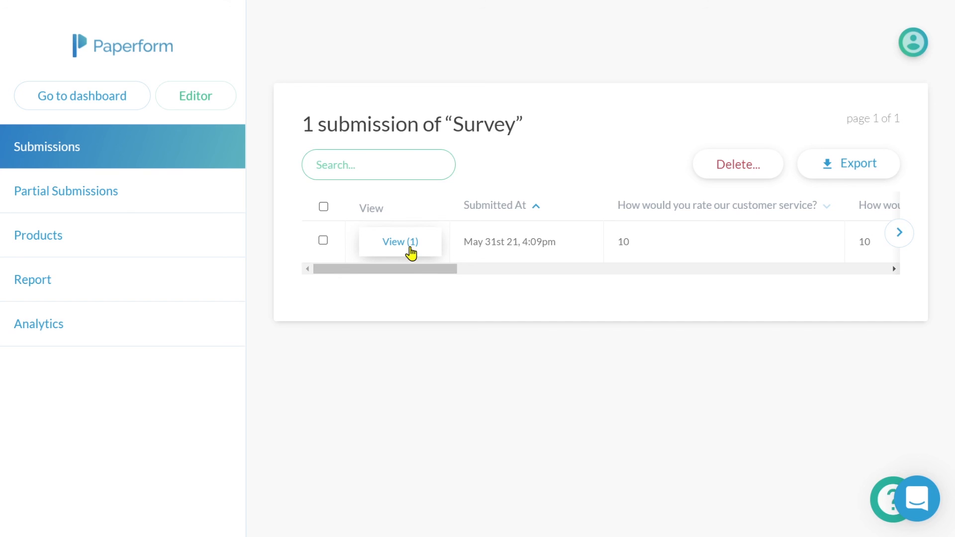
mouse_move(427, 281)
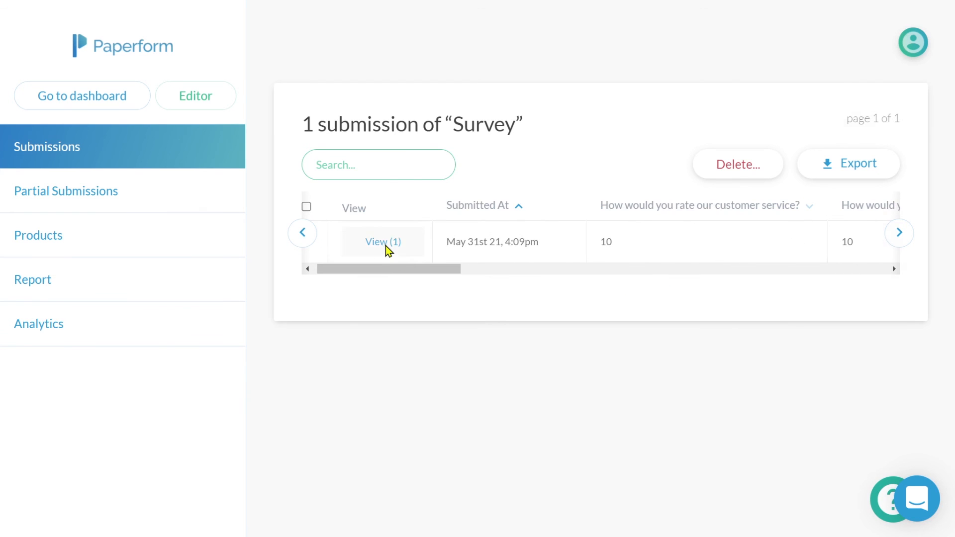
left_click(382, 242)
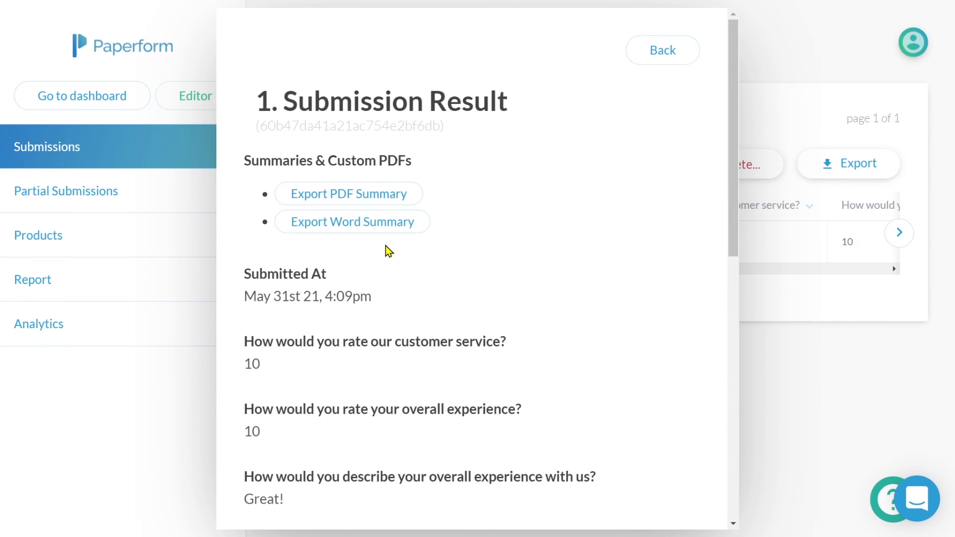
mouse_move(618, 265)
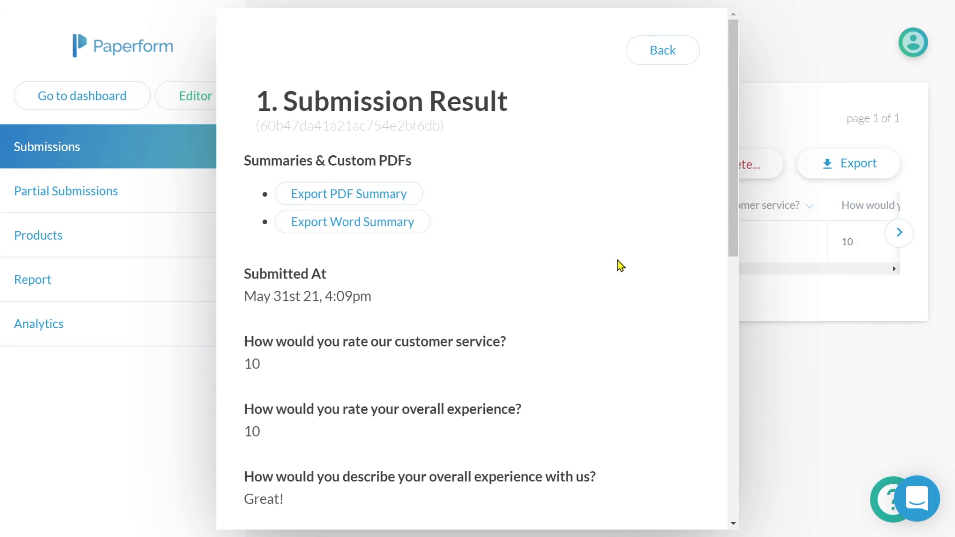
left_click(663, 50)
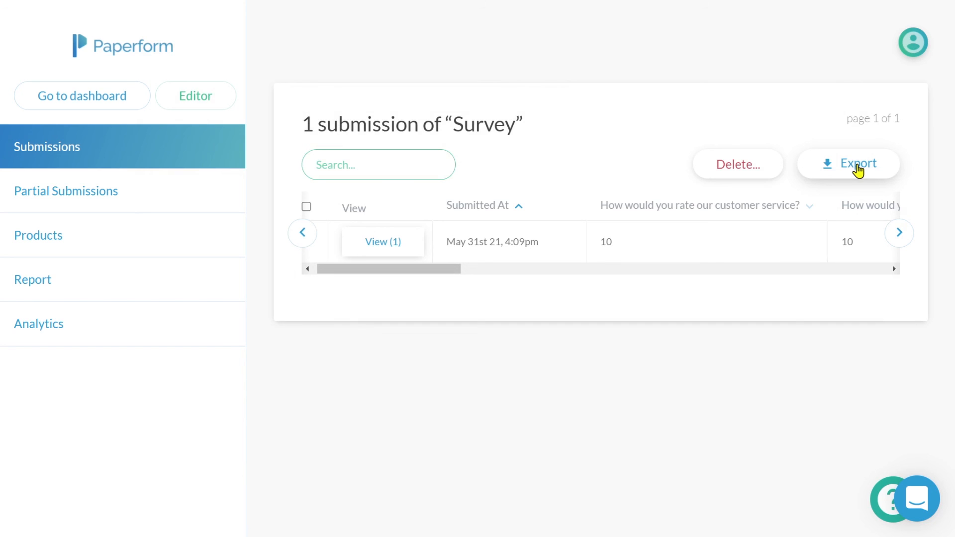
mouse_move(199, 226)
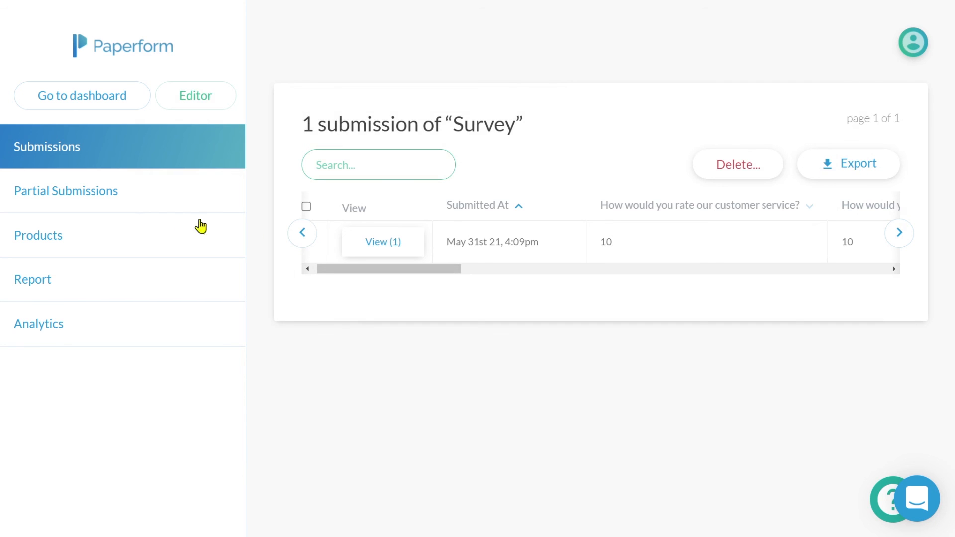
Check Partial Submissions and Report, then view the Survey's Analytics page.
left_click(65, 191)
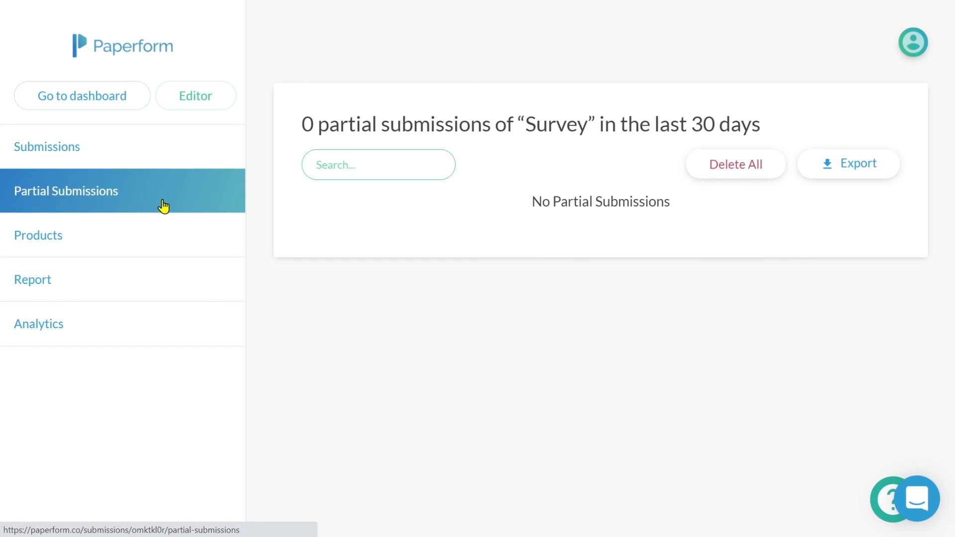
left_click(33, 279)
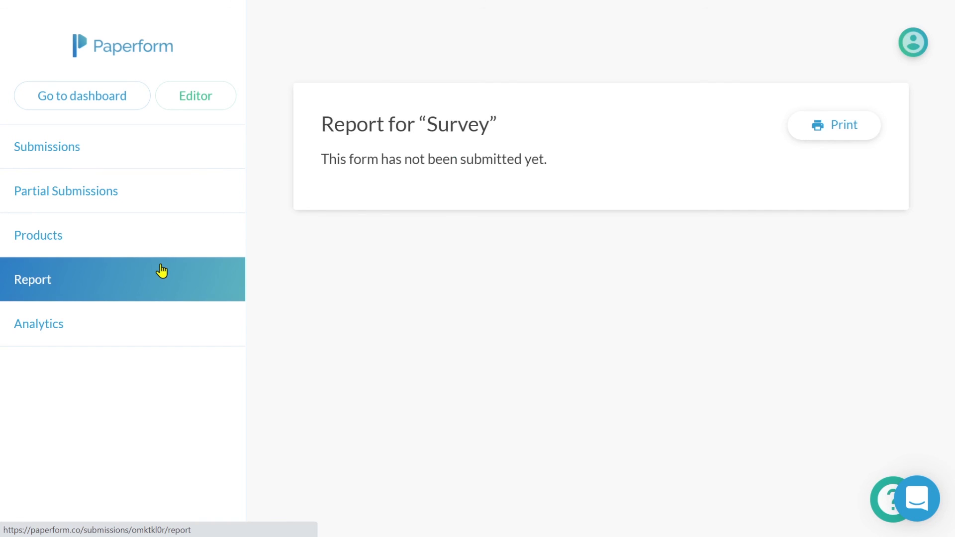
left_click(39, 324)
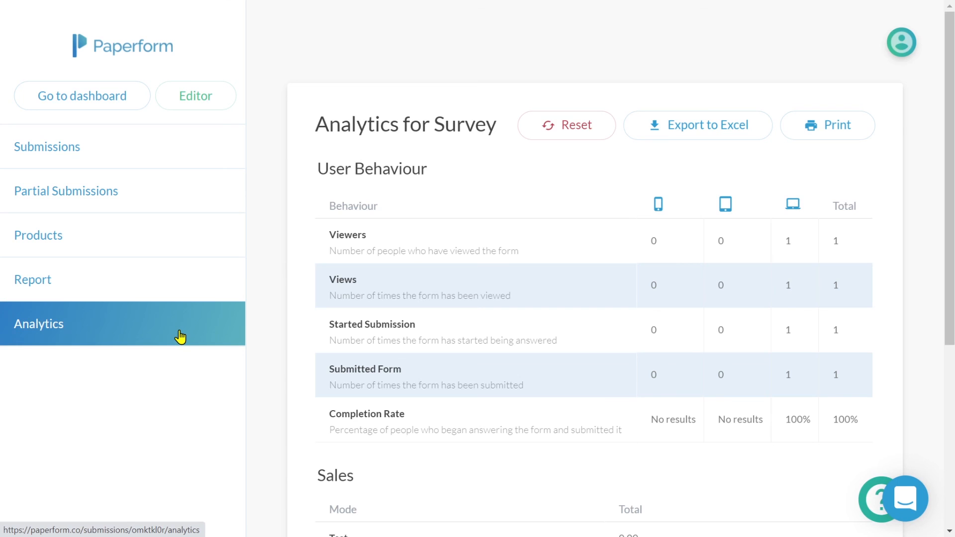